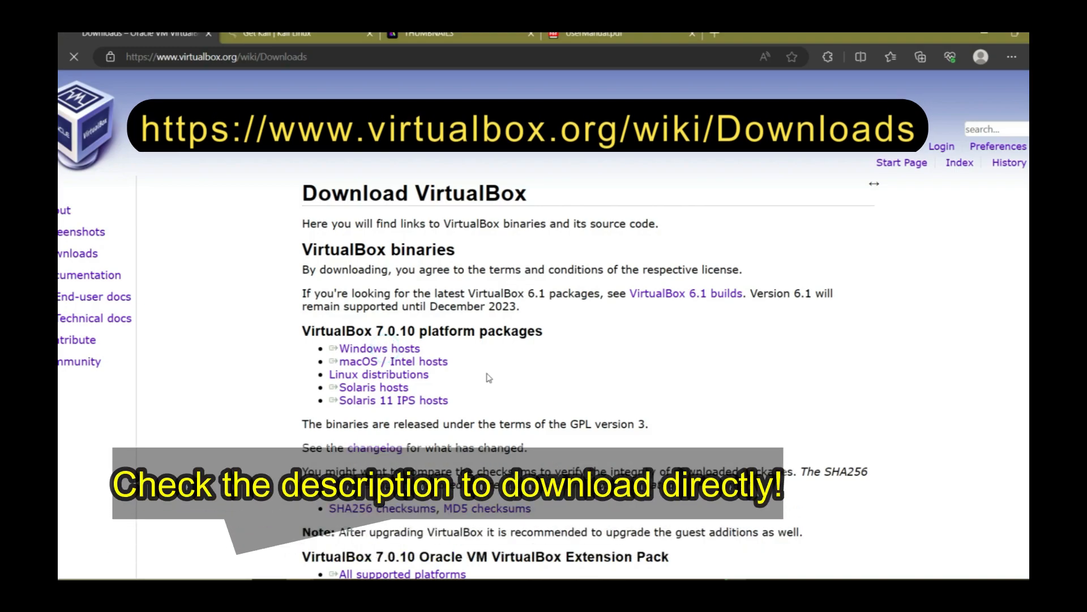
# - Download the VirtualBox 7.0.10 Windows hosts package from the VirtualBox downloads page
pyautogui.click(379, 349)
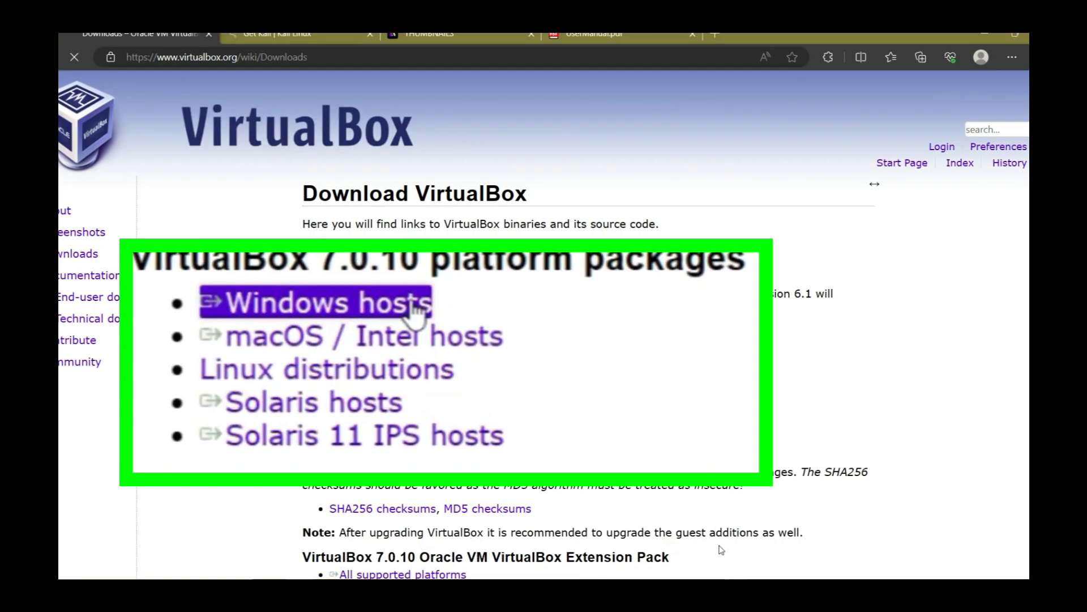
pyautogui.click(323, 303)
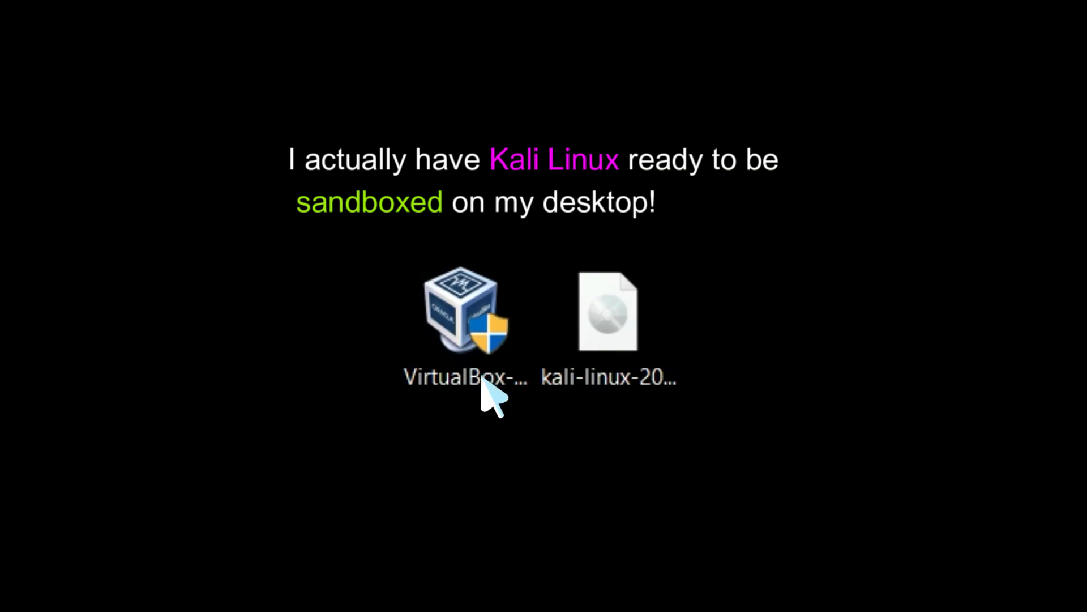
# - Run the VirtualBox installer with default features, accept the network reset warning and install
pyautogui.doubleClick(463, 314)
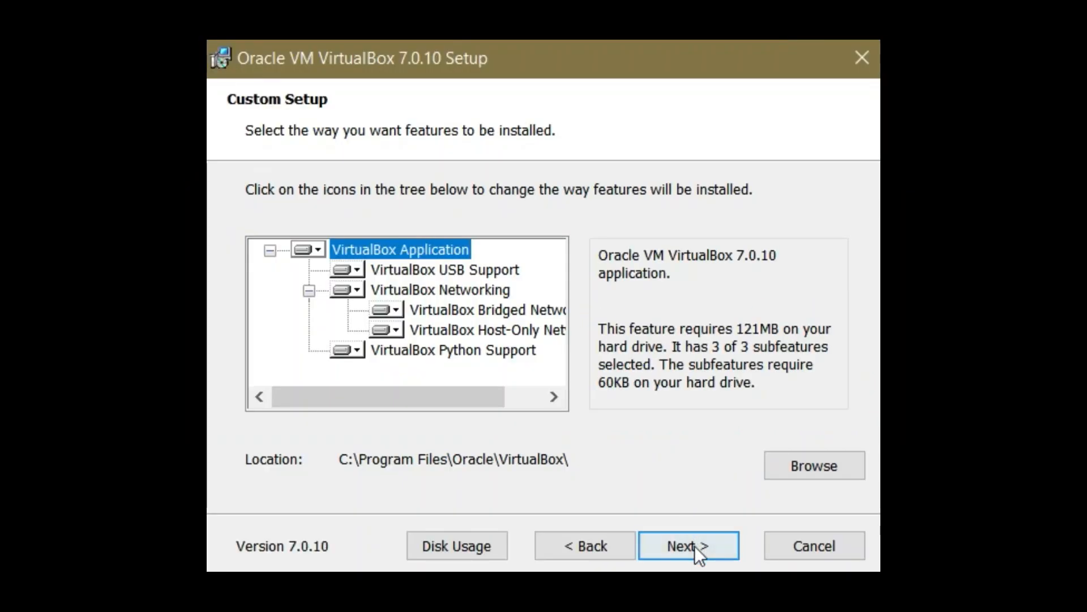
pyautogui.click(689, 545)
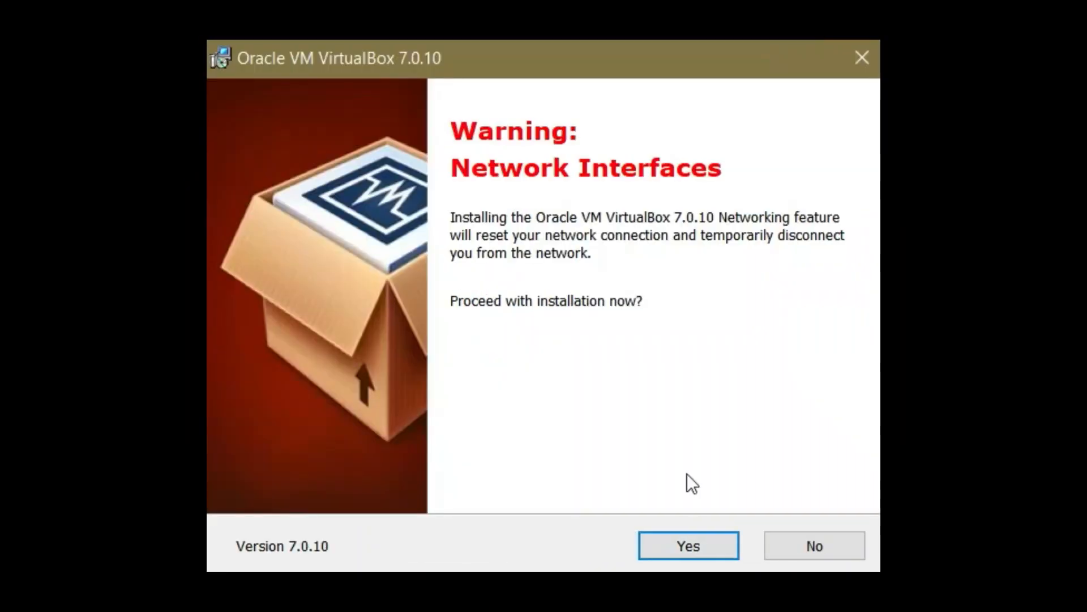
pyautogui.moveTo(656, 269)
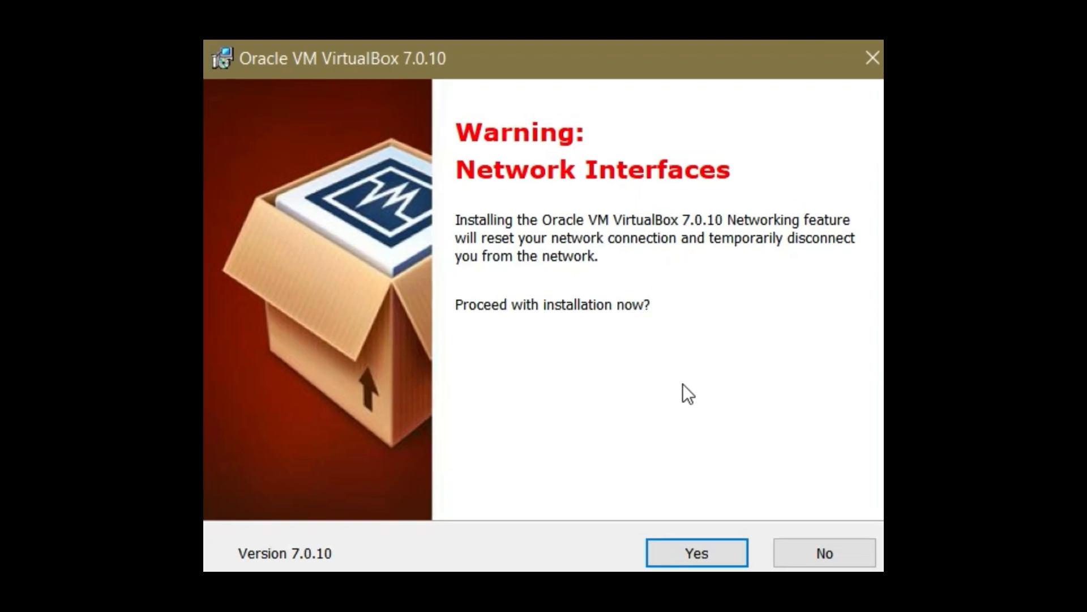
pyautogui.click(696, 553)
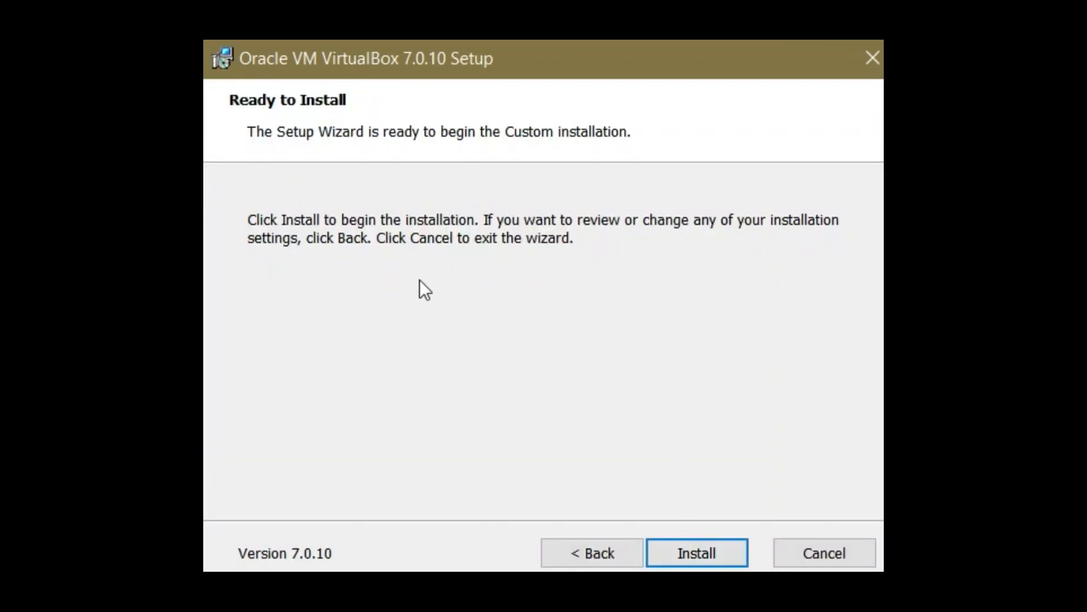
pyautogui.click(697, 553)
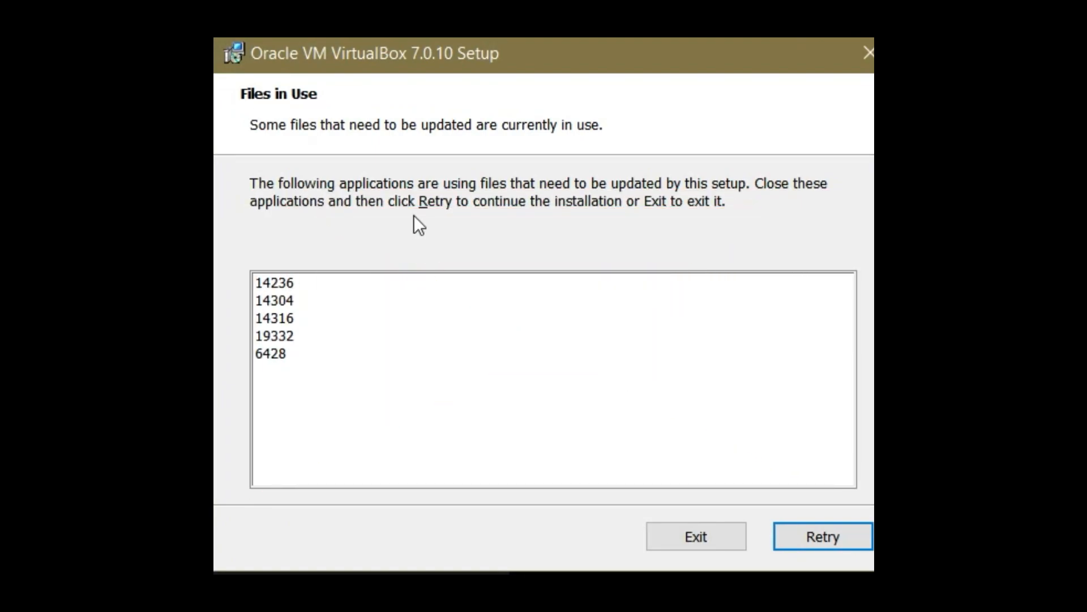
pyautogui.moveTo(446, 240)
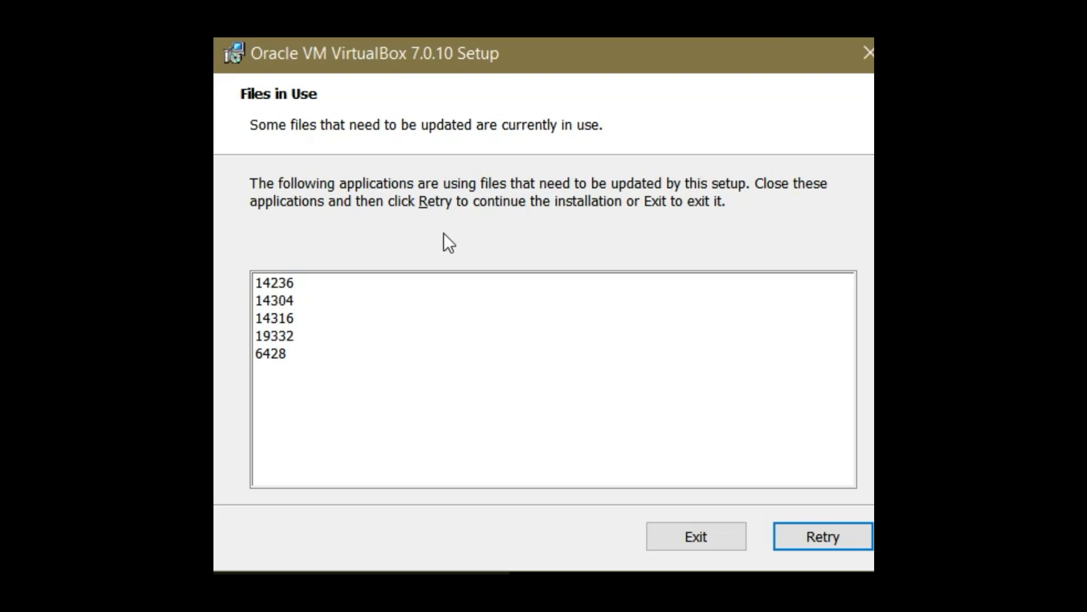
pyautogui.click(823, 537)
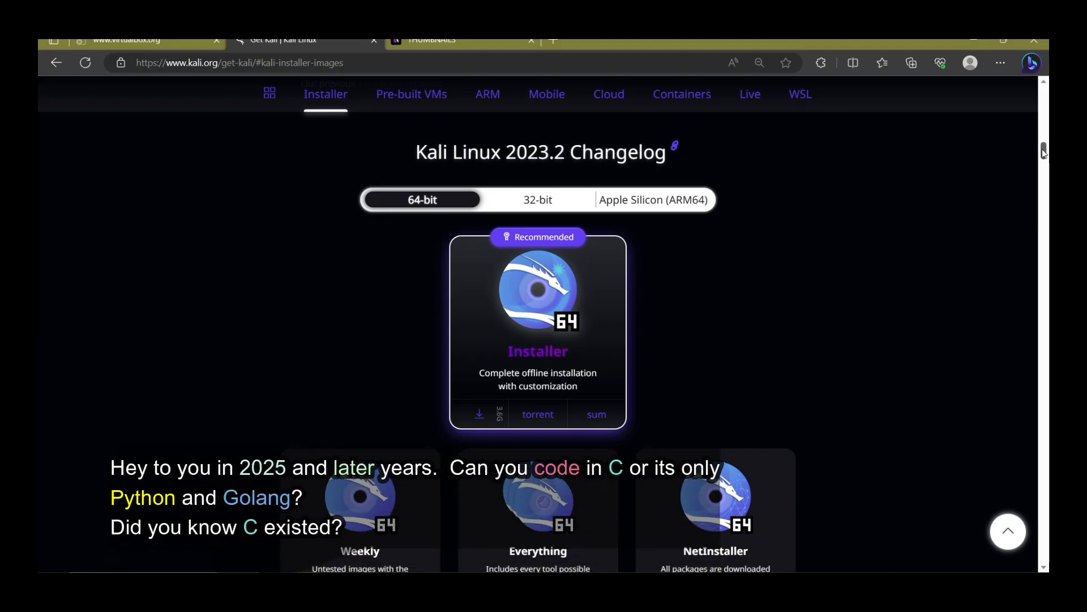
# - Scroll the Kali Linux installer images page to the recommended 64-bit Installer card
pyautogui.scroll(-3)
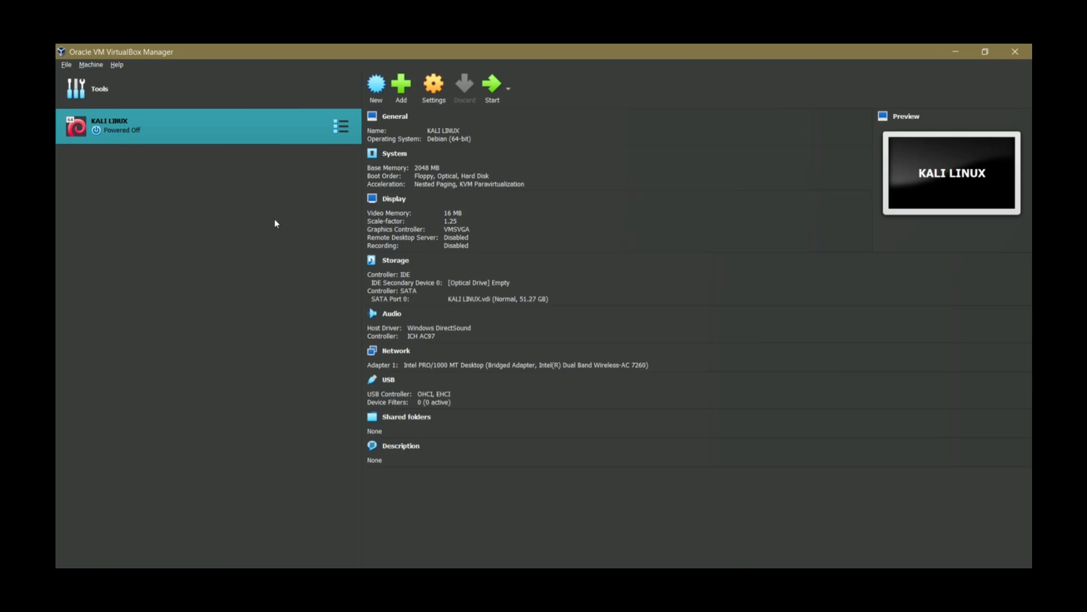
pyautogui.moveTo(270, 131)
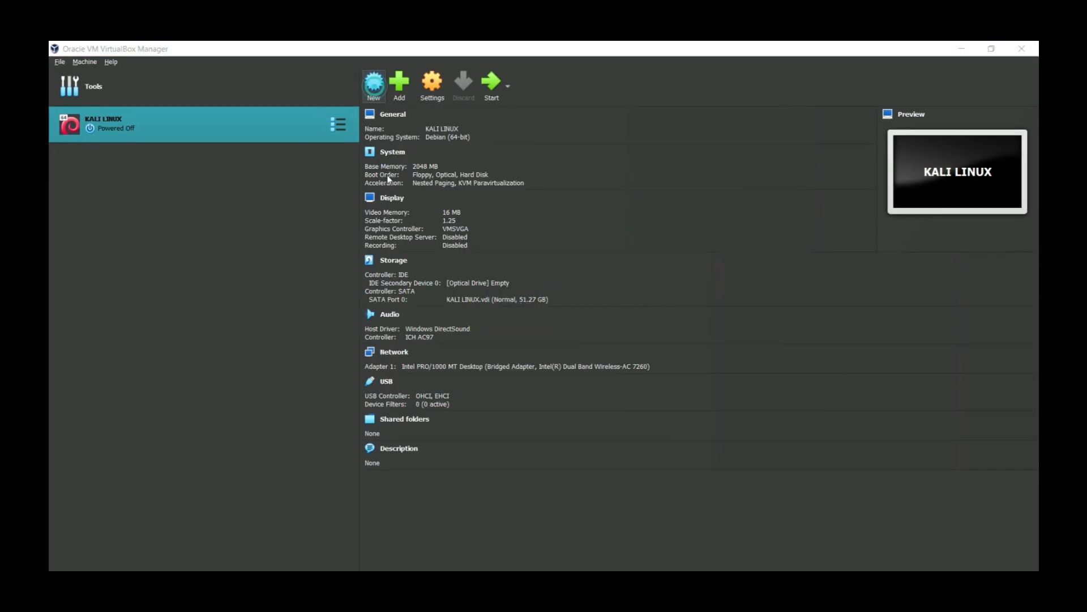
# - Begin a new virtual machine and switch the creation dialog to Expert Mode
pyautogui.click(374, 81)
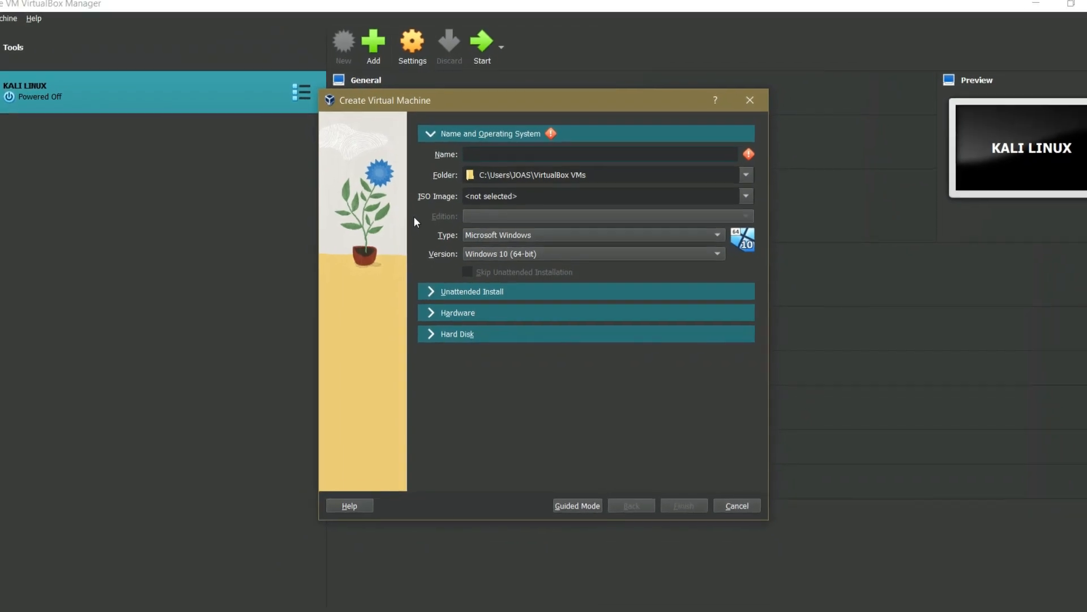
pyautogui.click(736, 505)
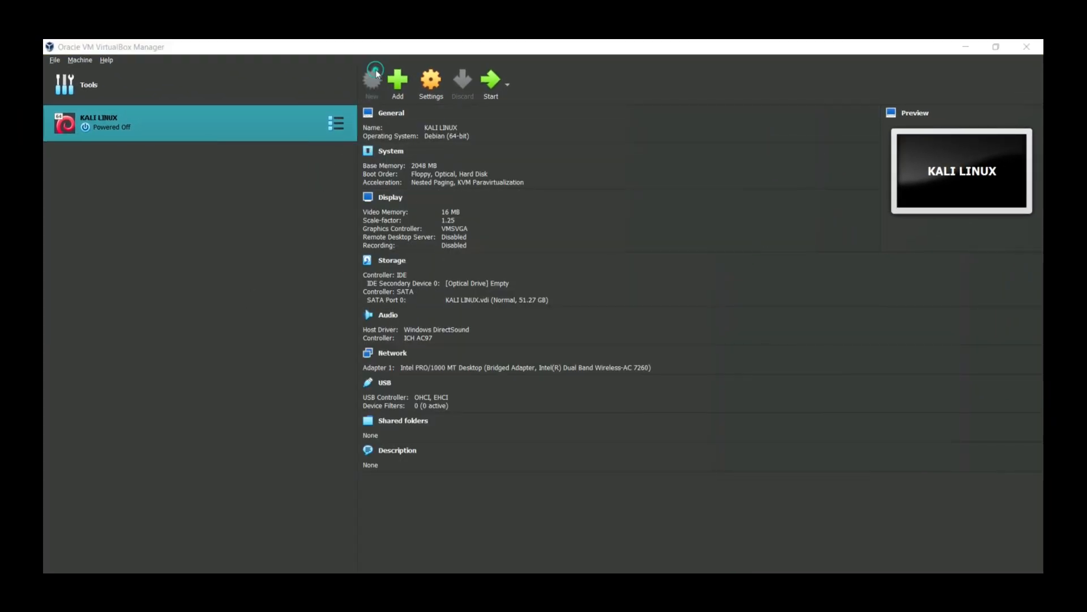
pyautogui.click(372, 73)
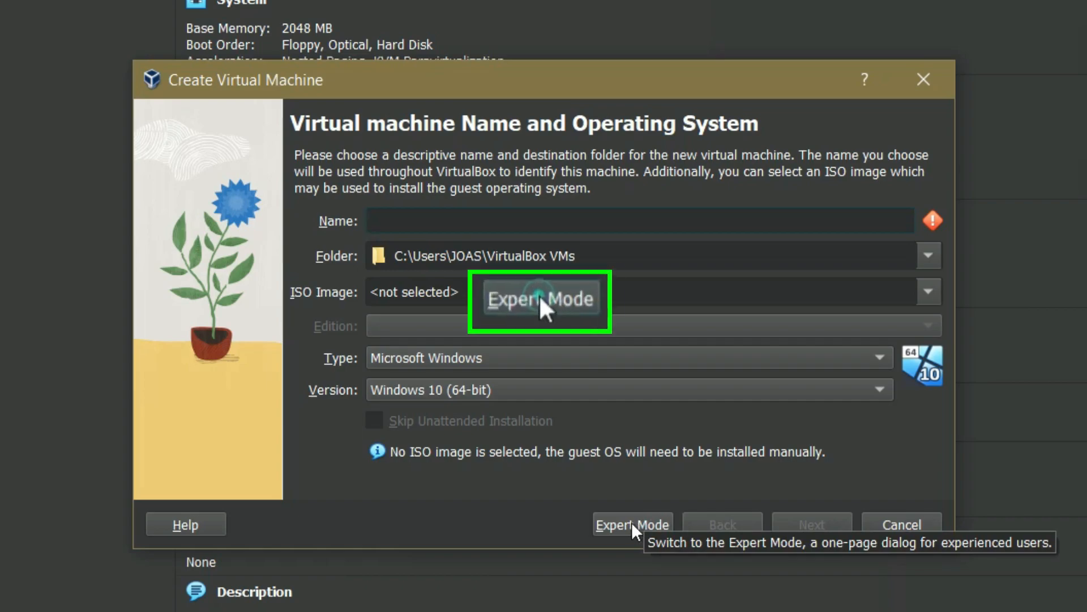
pyautogui.click(632, 525)
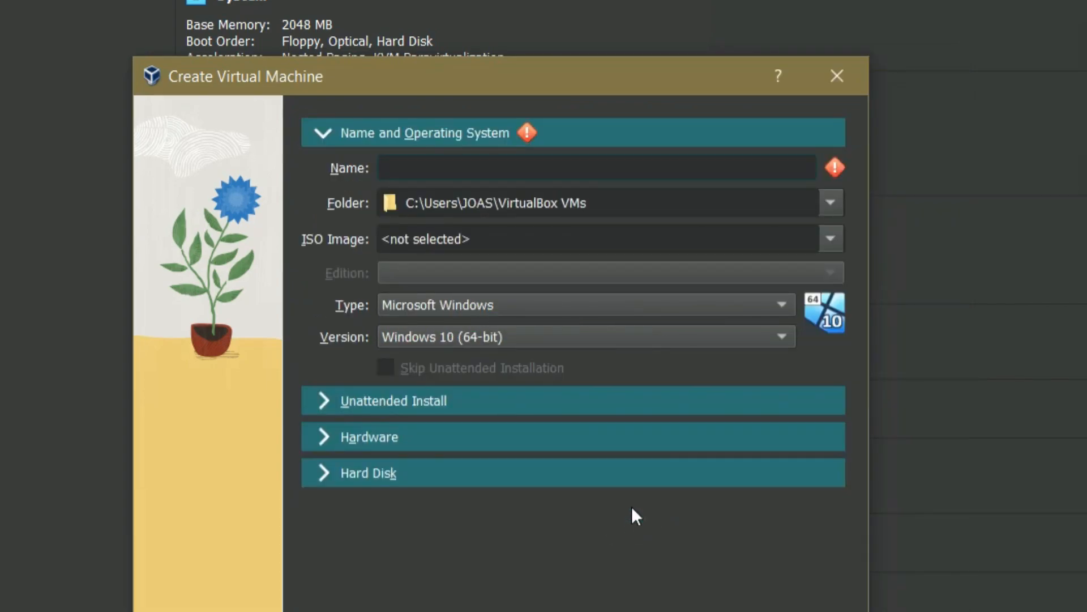
# - Name the machine CYBERWHIZ and set its version to Debian (64-bit)
pyautogui.write('CYBERWHIZ')
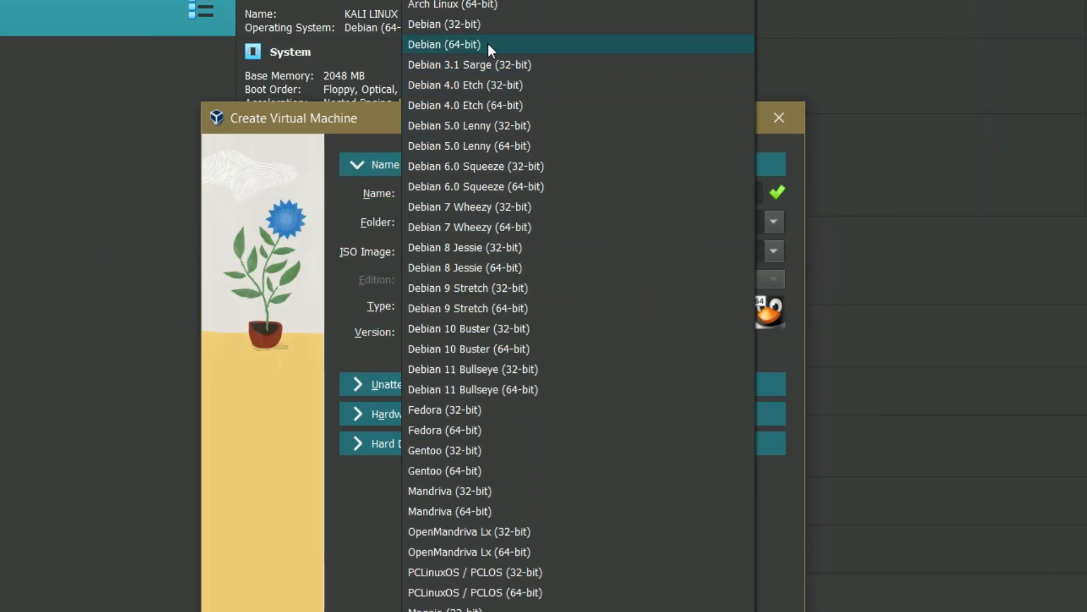
pyautogui.click(452, 45)
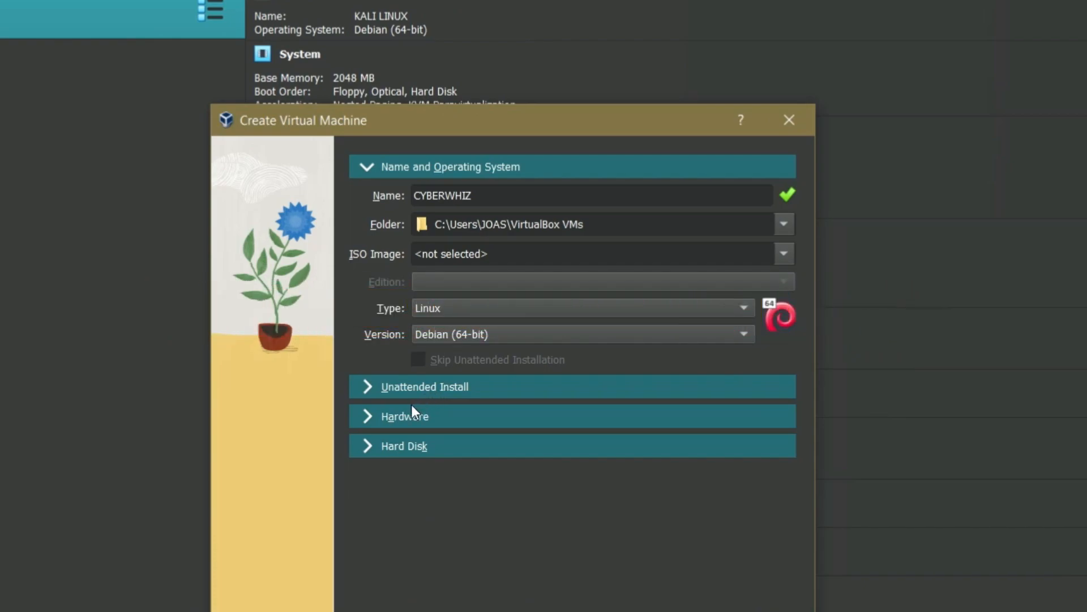
# - Adjust the Hardware base memory and settle it back on 2048 MB with 1 CPU
pyautogui.click(406, 417)
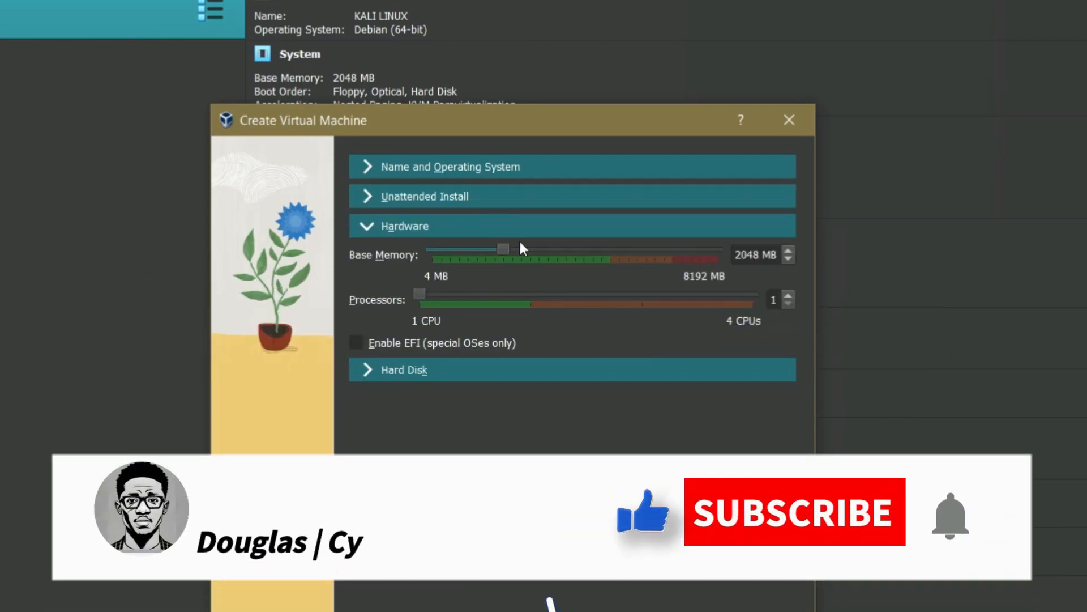
pyautogui.moveTo(508, 250)
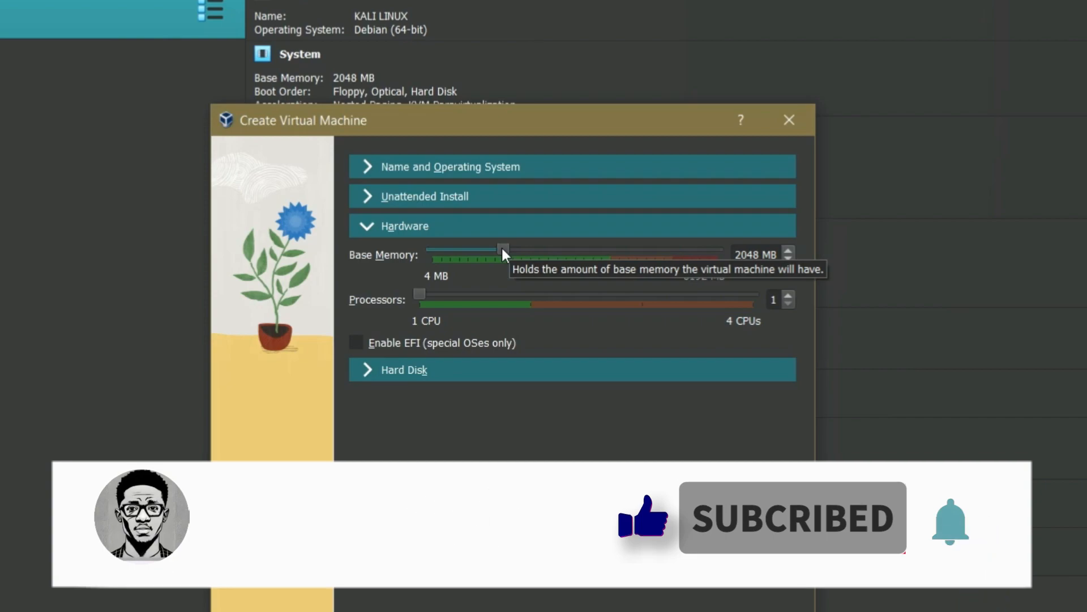
pyautogui.moveTo(503, 250); pyautogui.dragTo(560, 250)
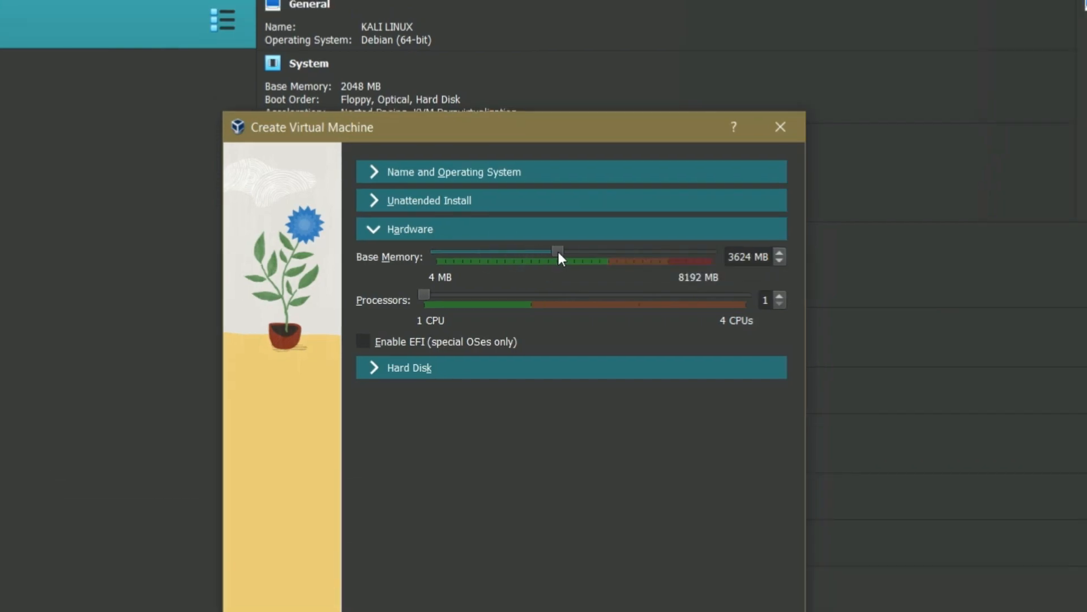
pyautogui.moveTo(560, 252); pyautogui.dragTo(619, 252)
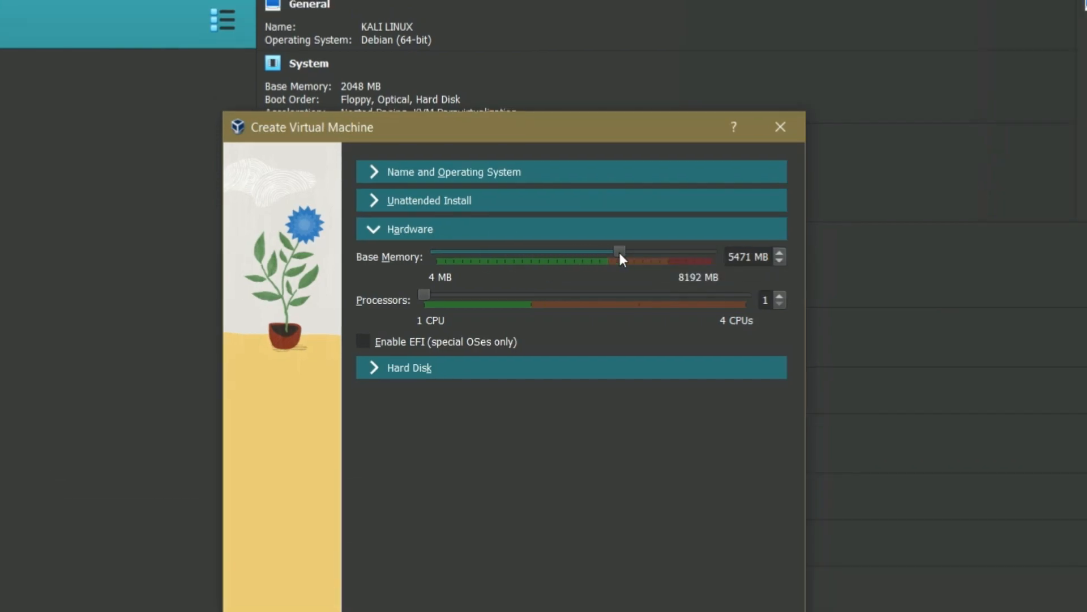
pyautogui.moveTo(619, 252); pyautogui.dragTo(504, 252)
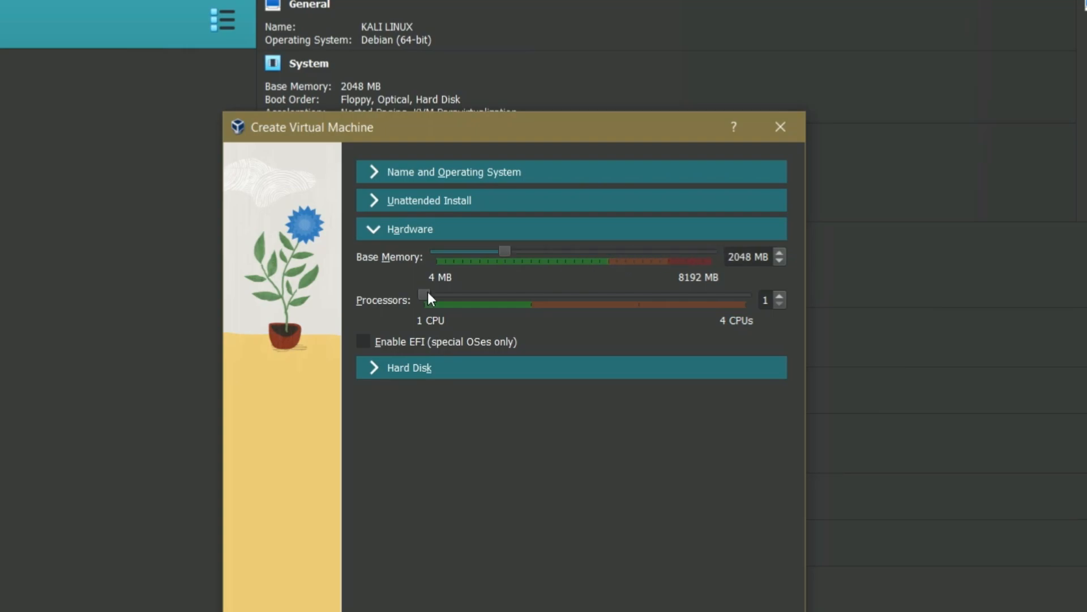
pyautogui.moveTo(422, 294); pyautogui.dragTo(530, 294)
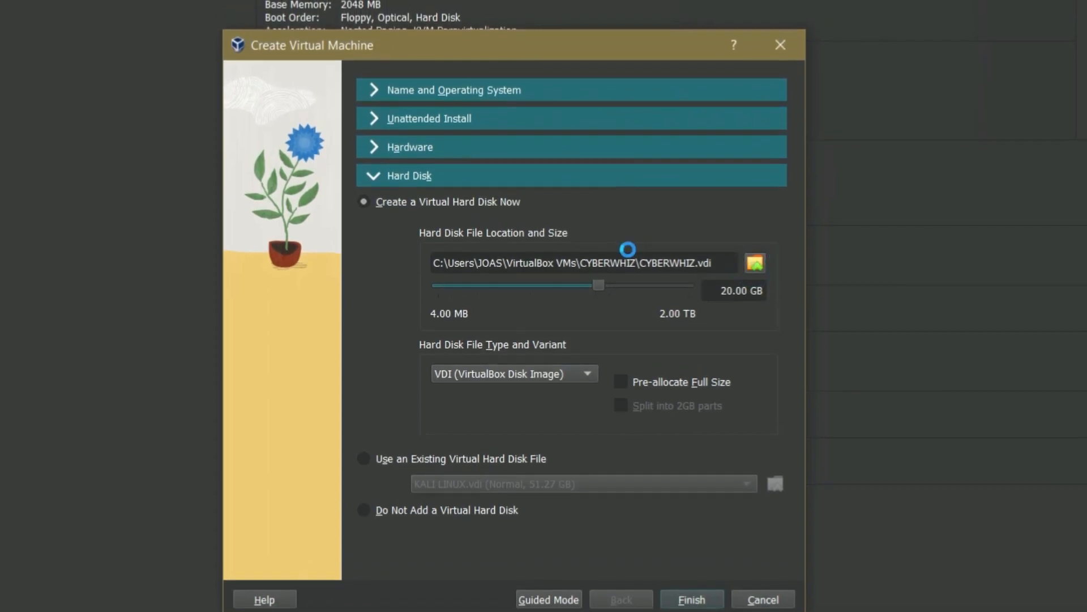
# - Finish creating CYBERWHIZ with a new 20 GB VDI virtual hard disk
pyautogui.click(755, 262)
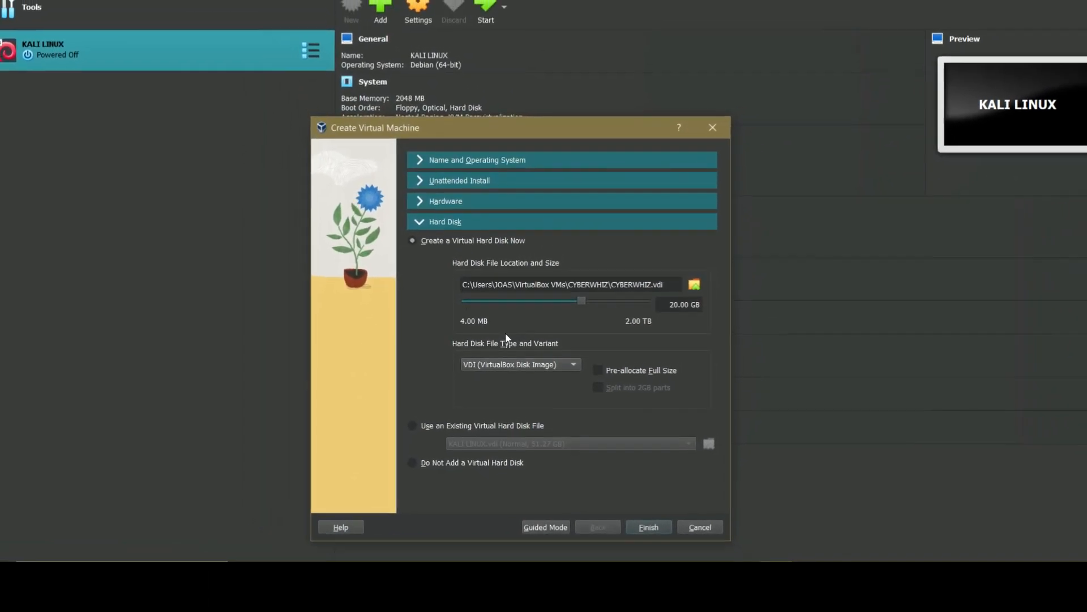
pyautogui.click(649, 527)
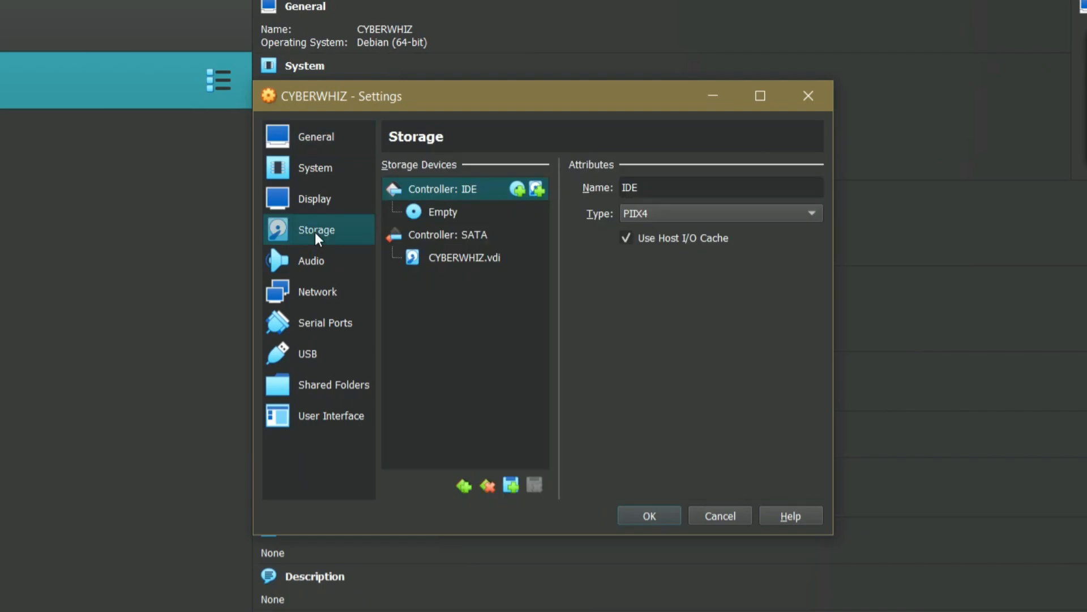
# - Load kali-linux-2023.2a-installer-amd64.iso into the optical drive and review the network adapter attachment
pyautogui.click(441, 213)
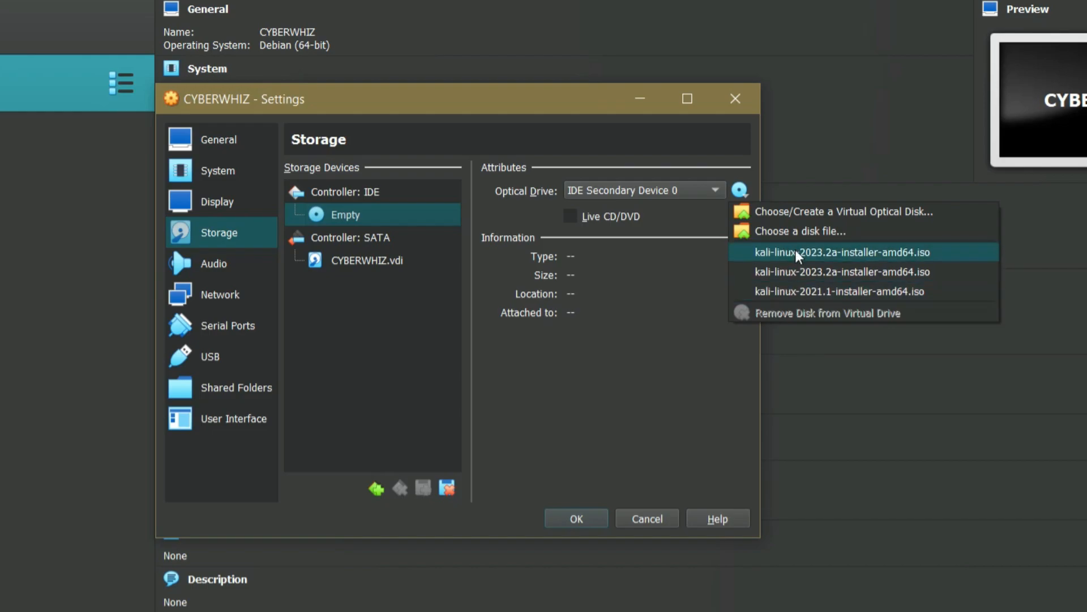
pyautogui.click(841, 252)
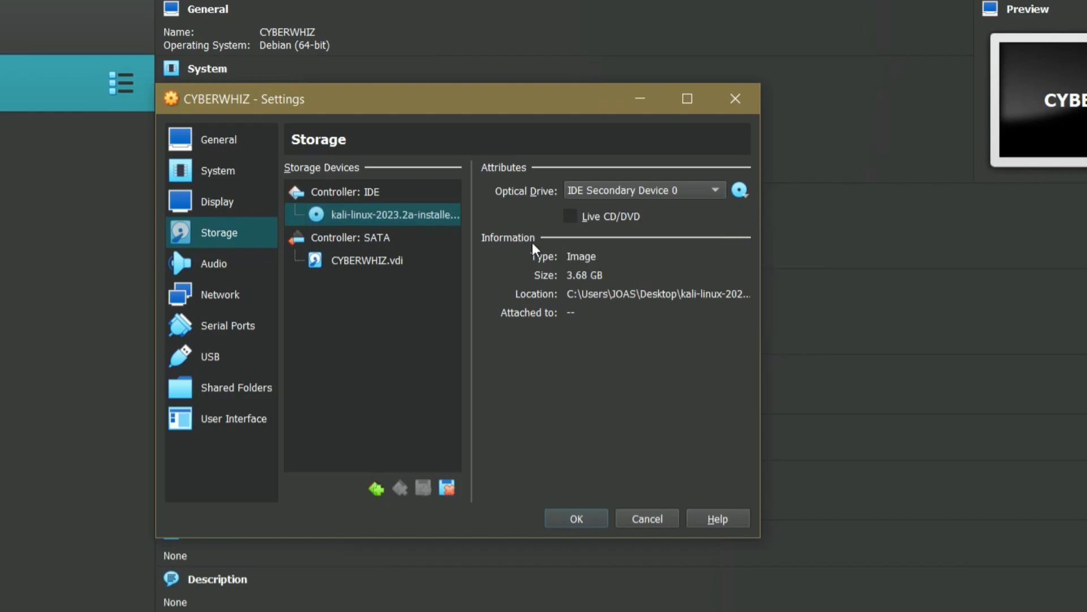
pyautogui.click(219, 295)
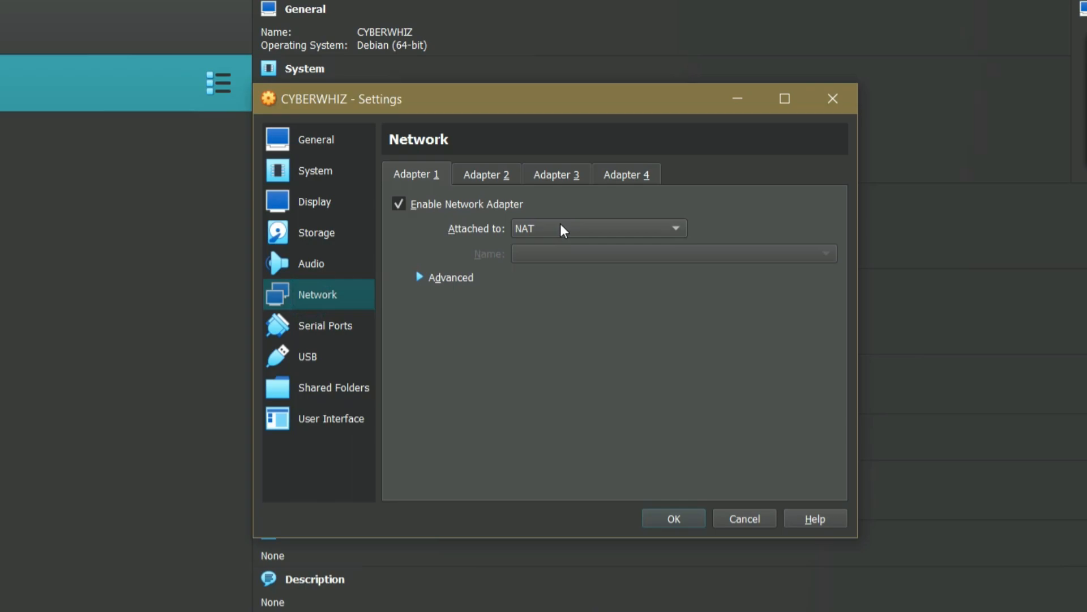
pyautogui.click(599, 229)
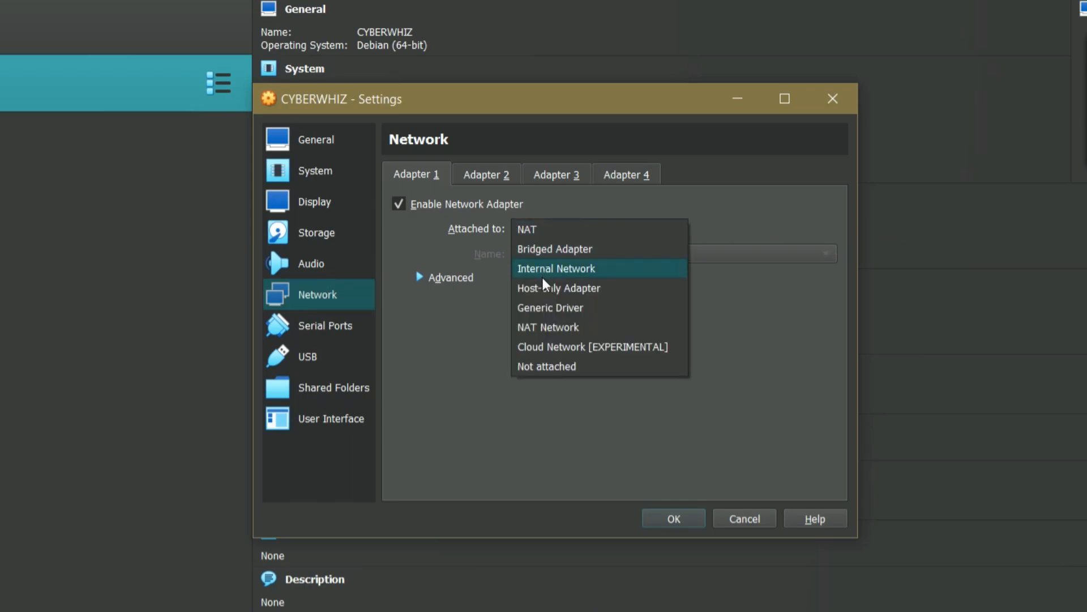
pyautogui.click(555, 248)
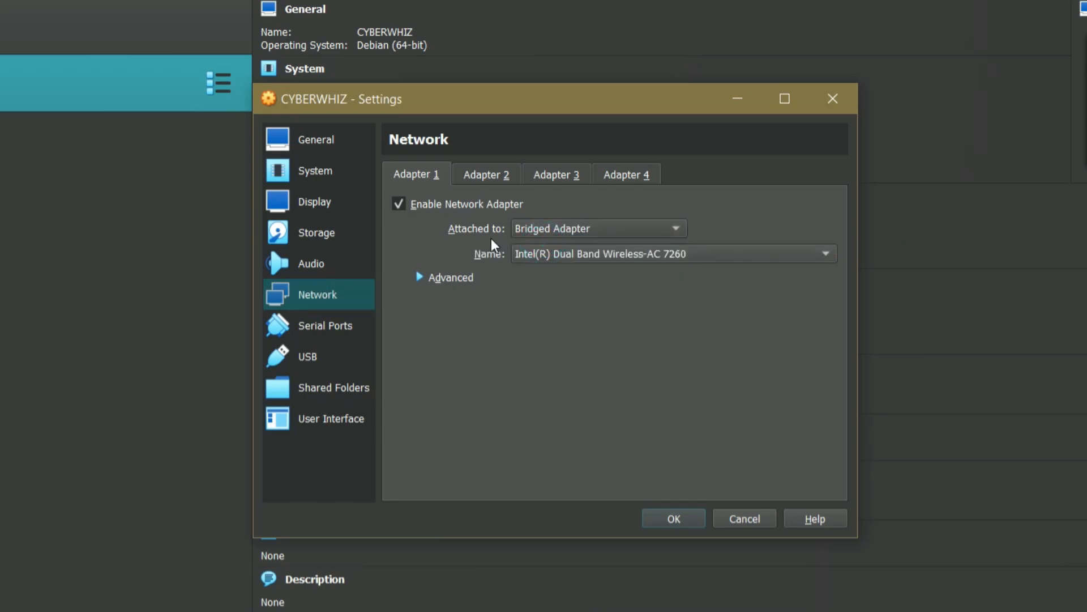
# - Review the Display, System and General settings and save them with OK
pyautogui.click(315, 180)
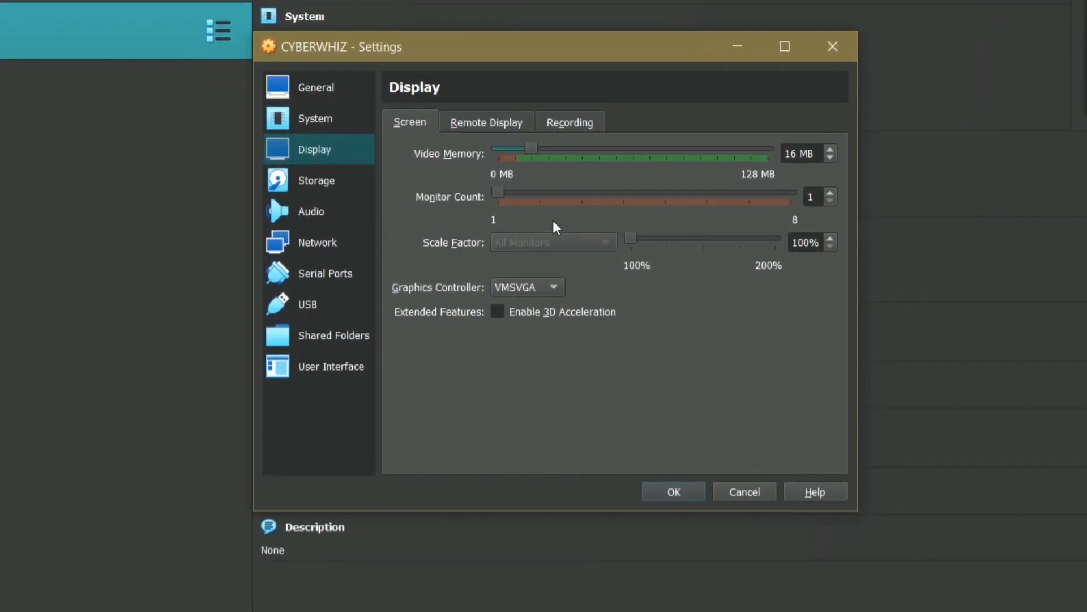
pyautogui.click(315, 118)
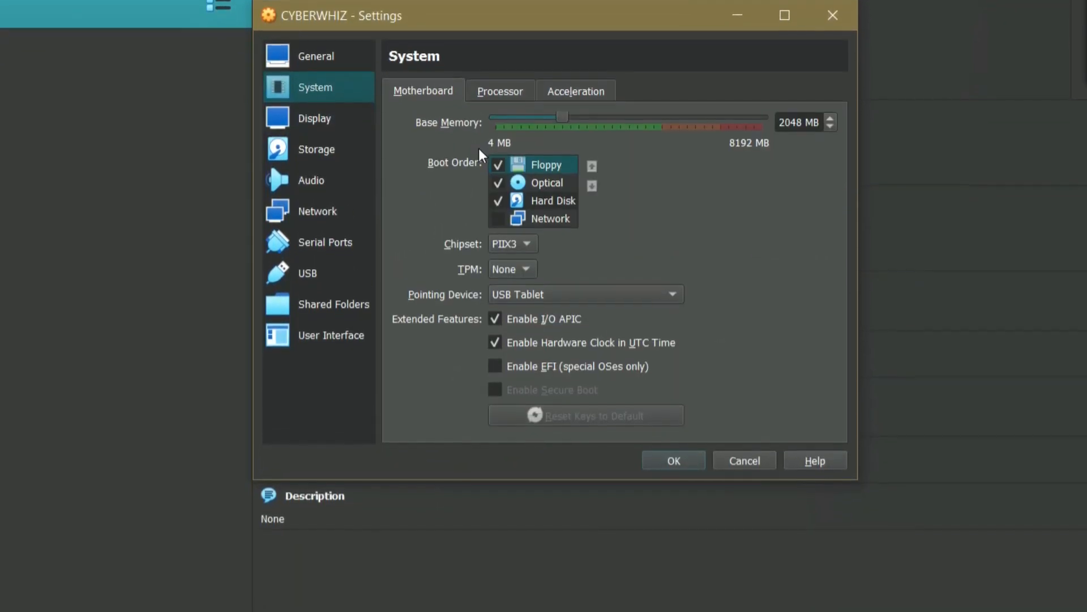
pyautogui.click(315, 55)
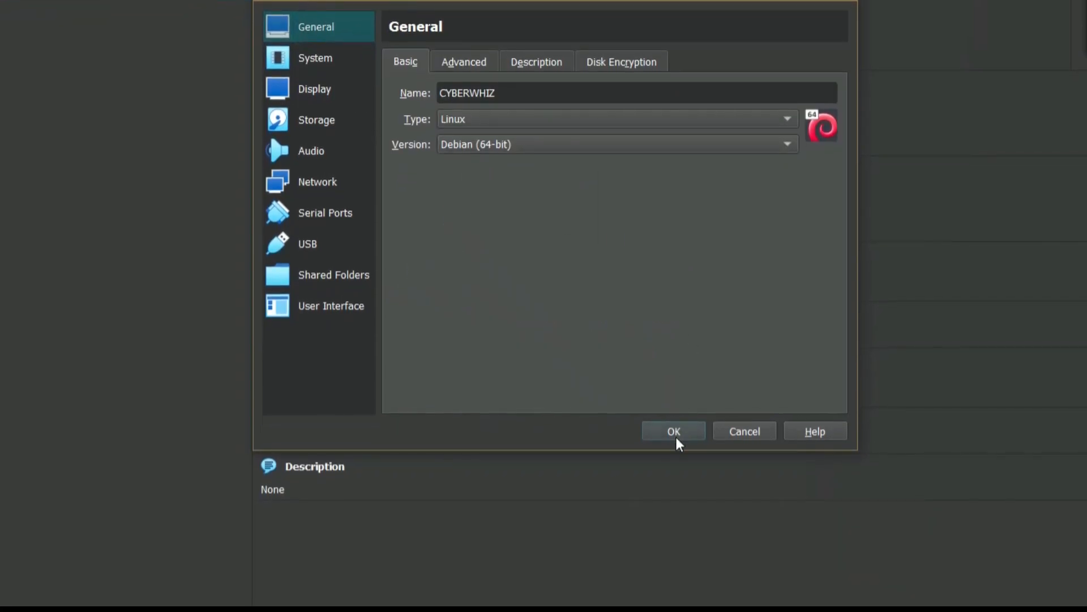
pyautogui.click(674, 431)
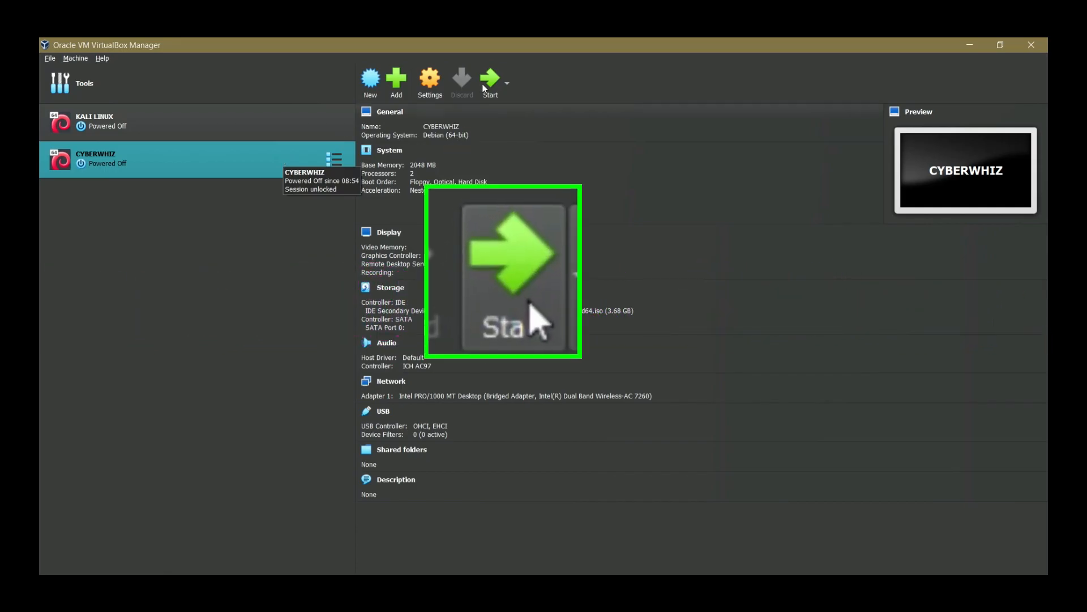
# - Boot the CYBERWHIZ machine and choose Install from the Kali boot menu
pyautogui.click(489, 74)
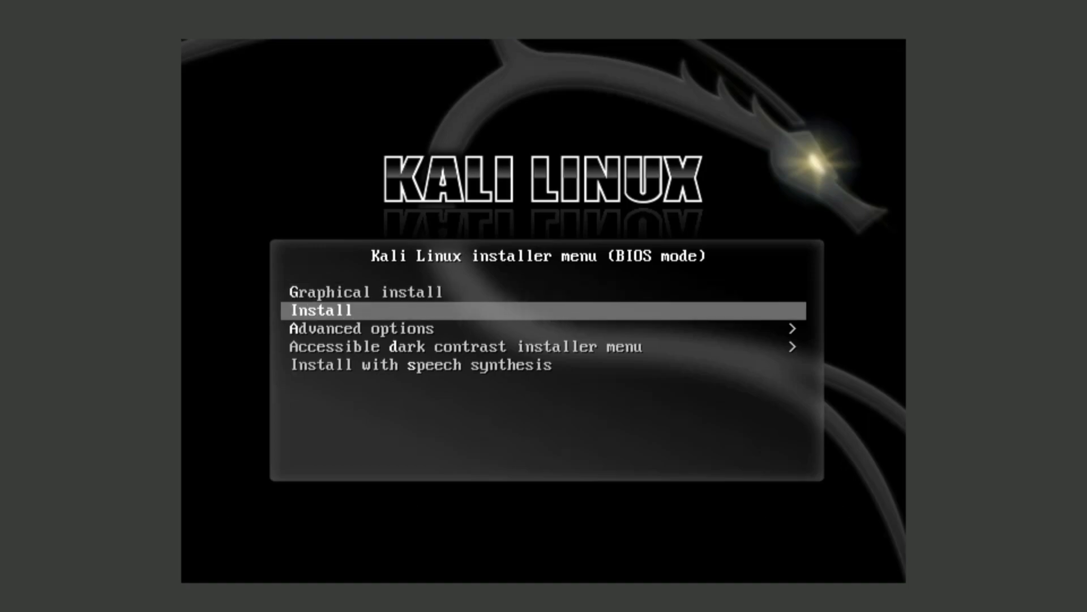
pyautogui.moveTo(415, 303)
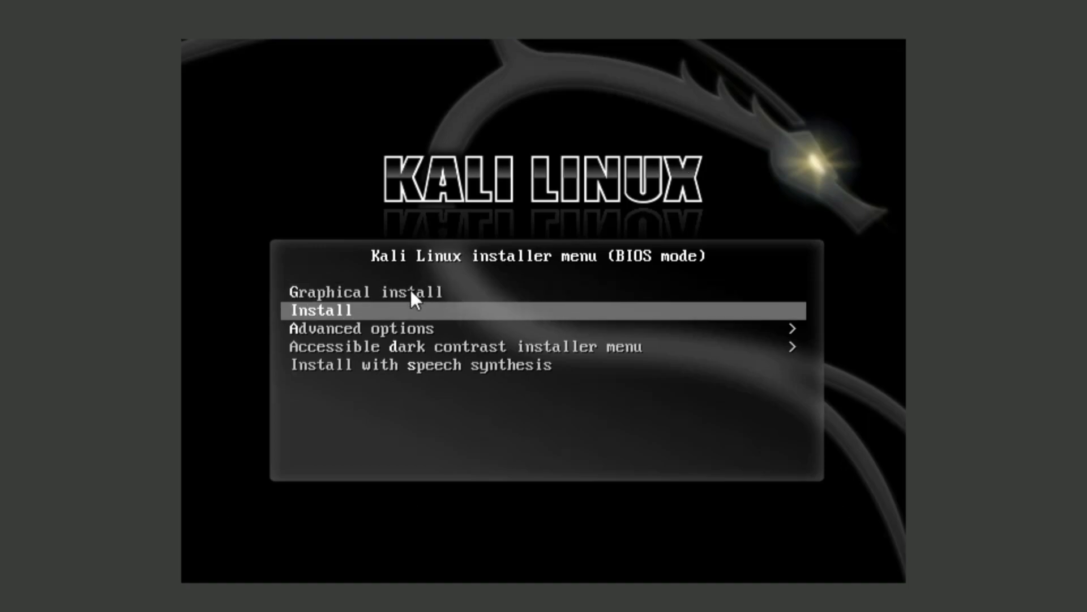
pyautogui.press('Up')
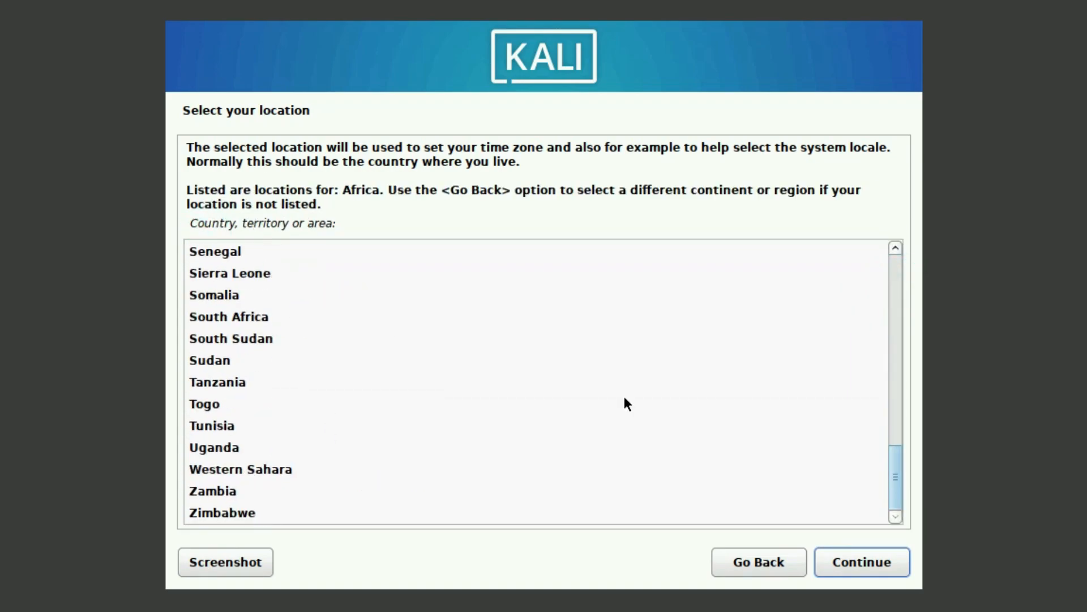
# - Confirm the country and the United States en_US.UTF-8 locale
pyautogui.click(860, 562)
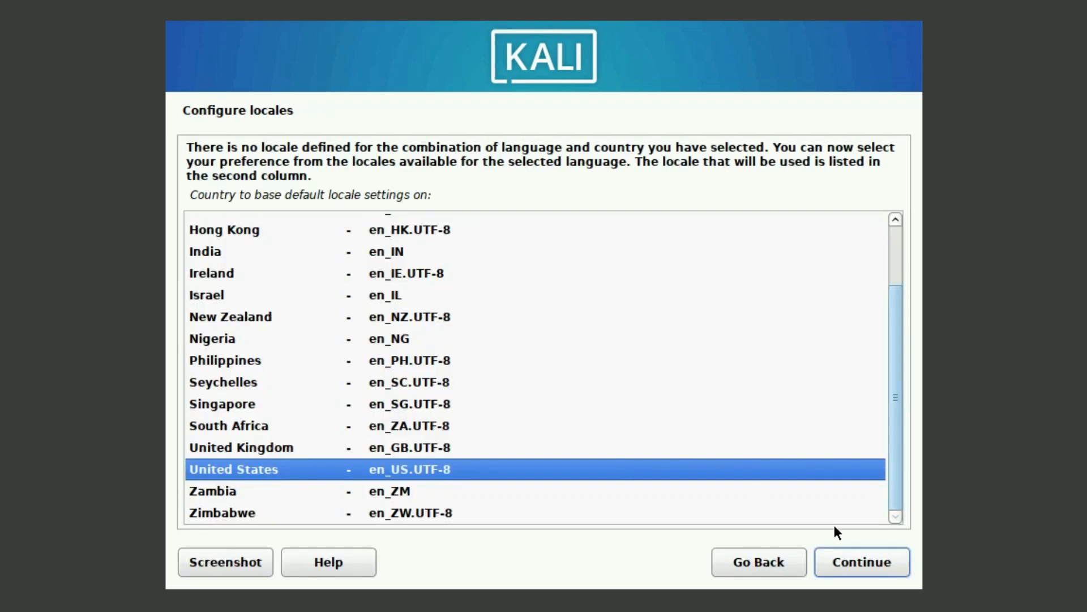
pyautogui.click(861, 561)
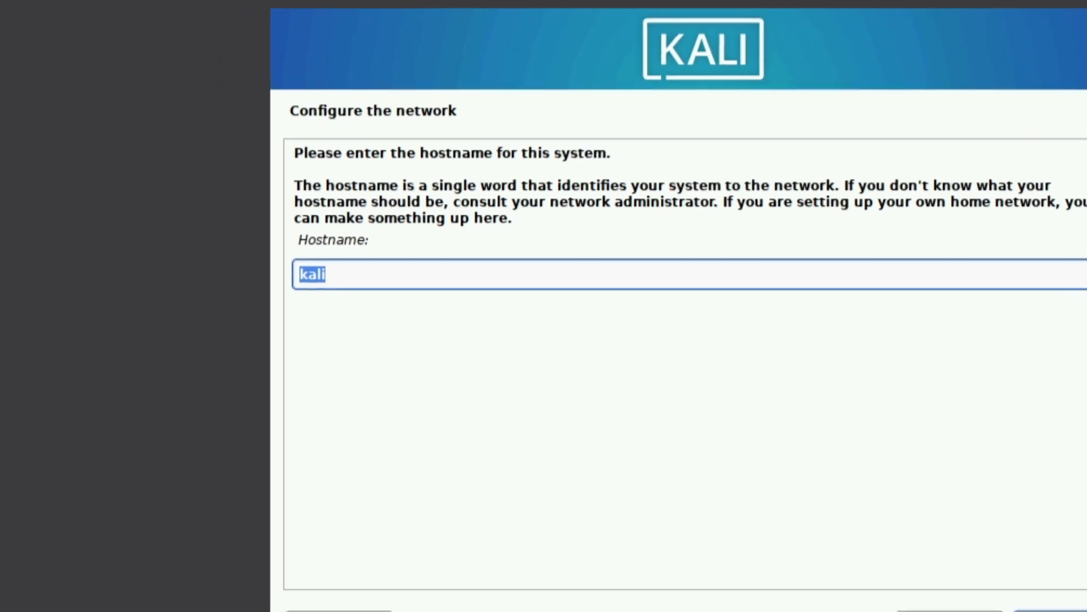
# - Keep hostname kali and set the domain name to cyberwhiz
pyautogui.click(885, 600)
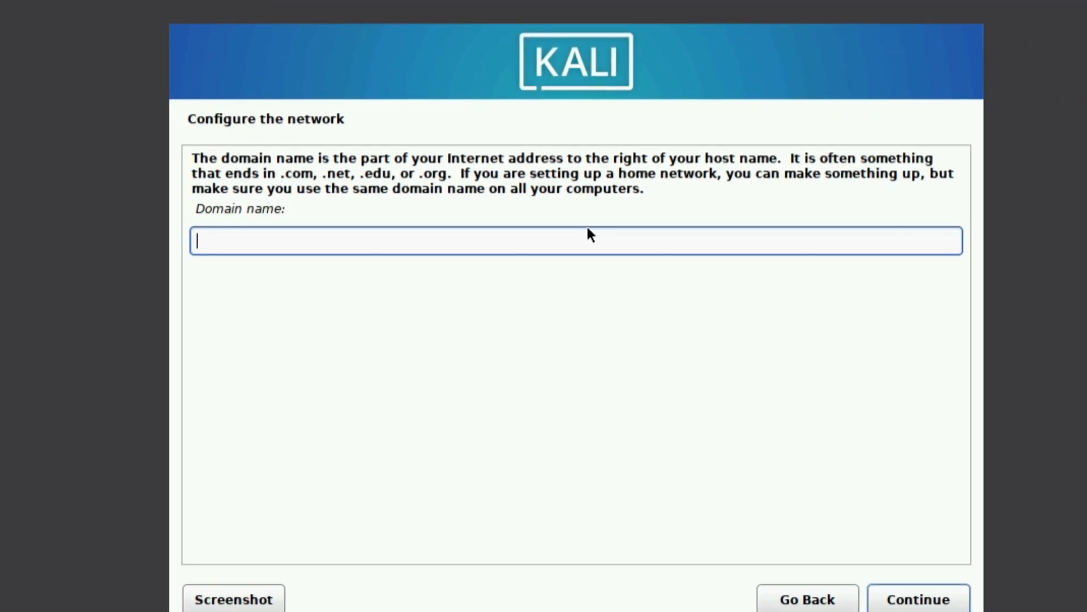
pyautogui.write('cyberwhiz')
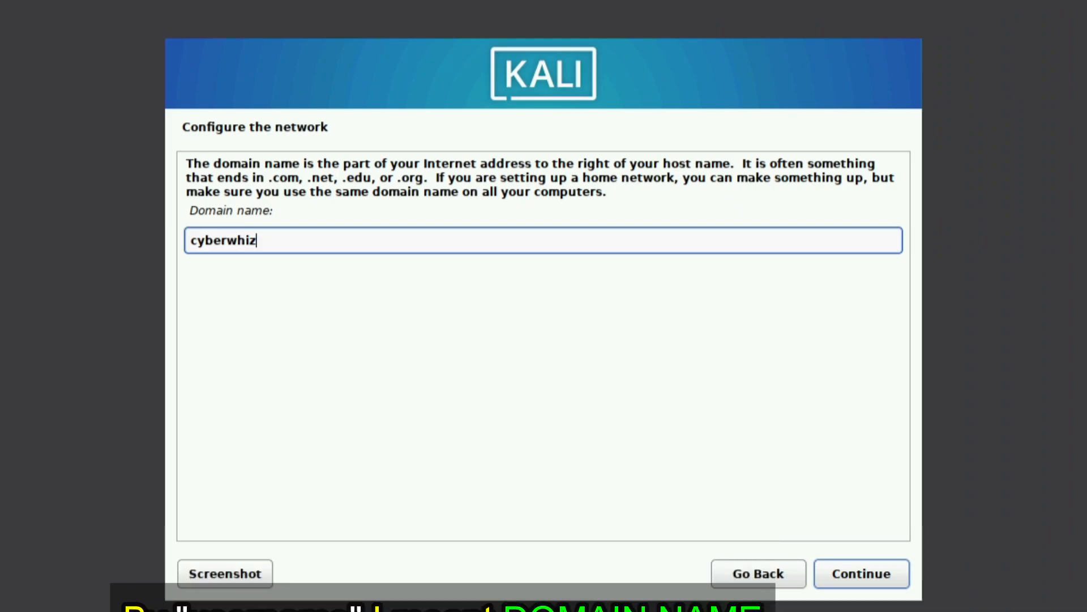
pyautogui.click(862, 573)
pyautogui.write('cyberwh')
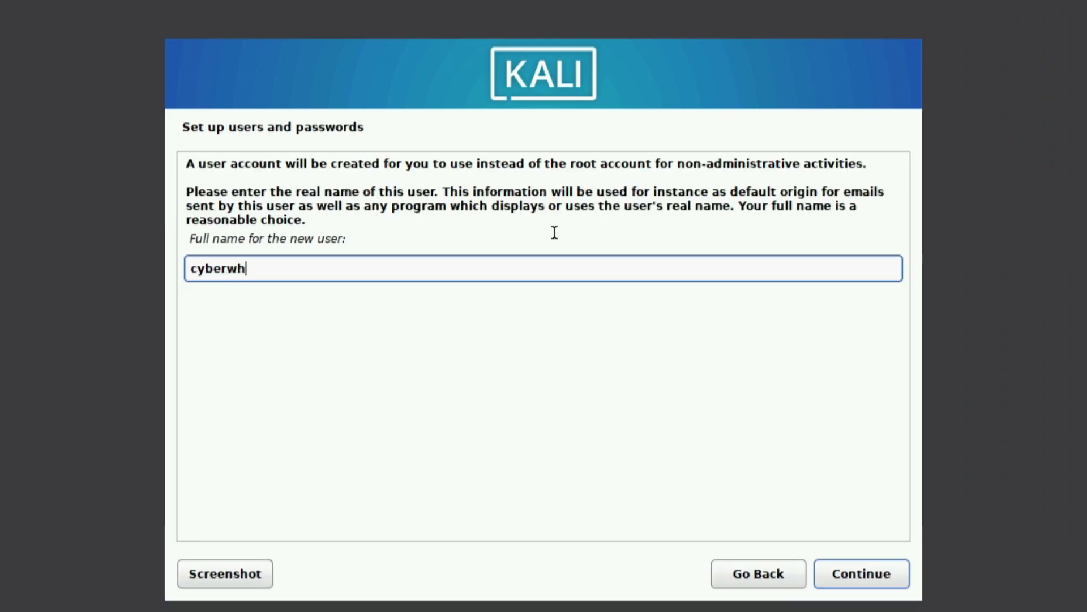
# - Create user cyberwhiz with its full name, username and password confirmed
pyautogui.click(861, 574)
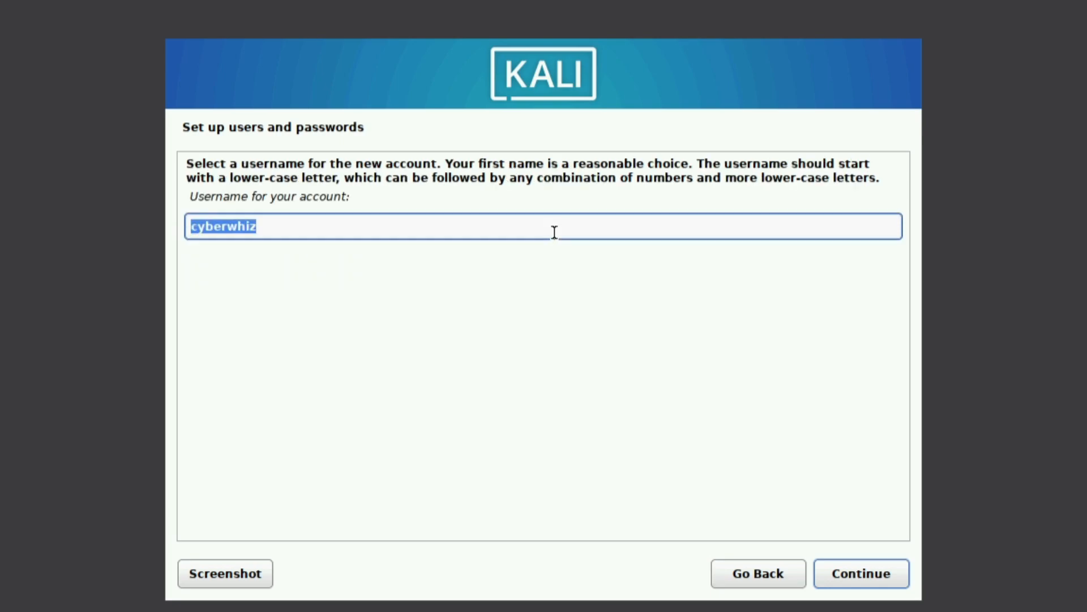
pyautogui.click(861, 589)
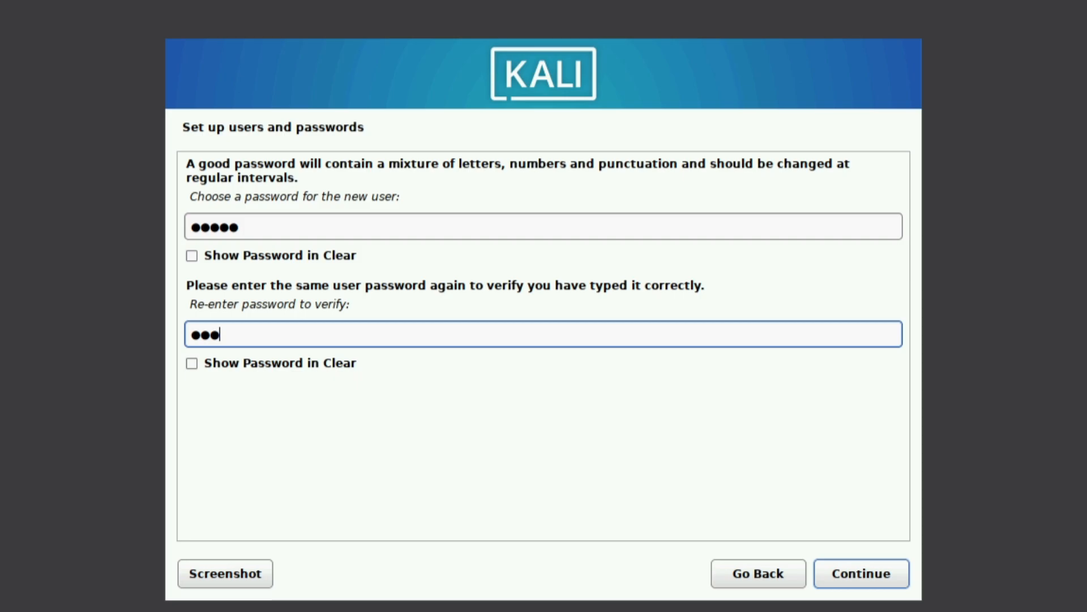
pyautogui.click(861, 573)
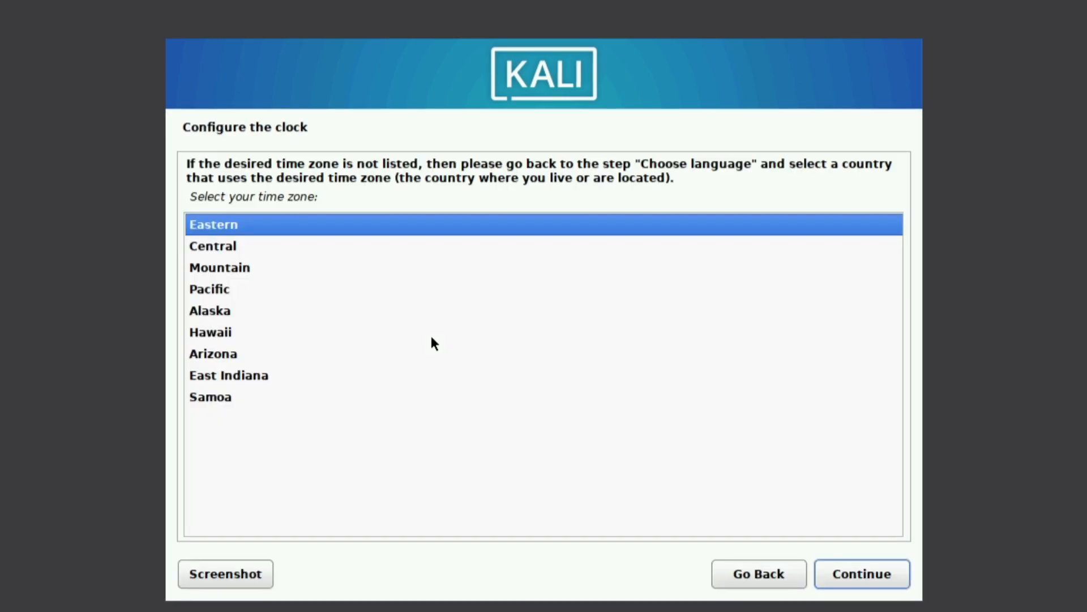
# - Confirm Eastern time, guided partitioning of the entire 21.5 GB disk in one partition, and write changes
pyautogui.click(862, 573)
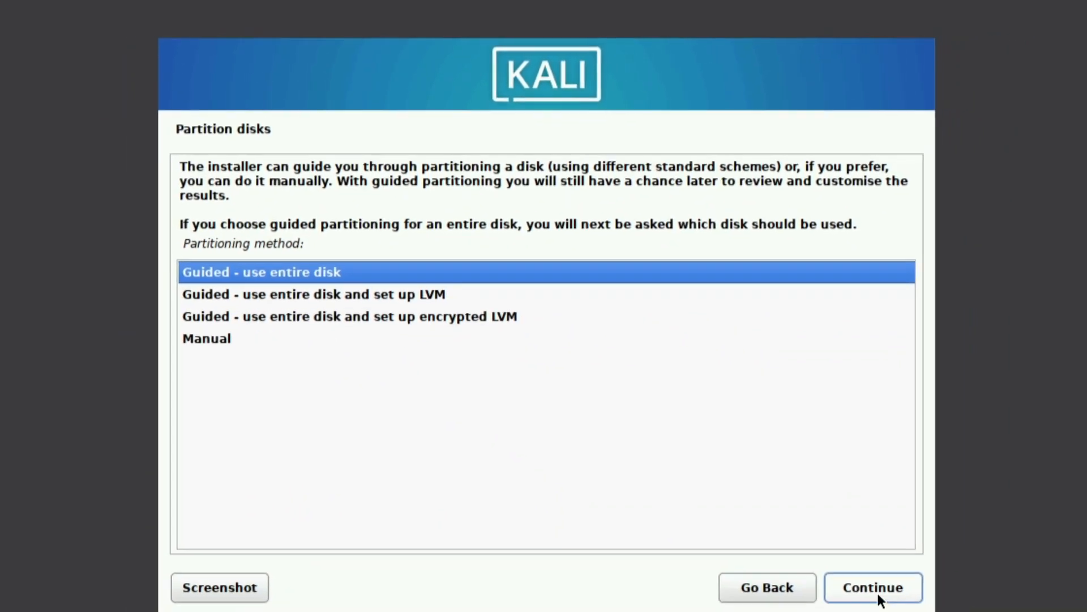
pyautogui.click(873, 602)
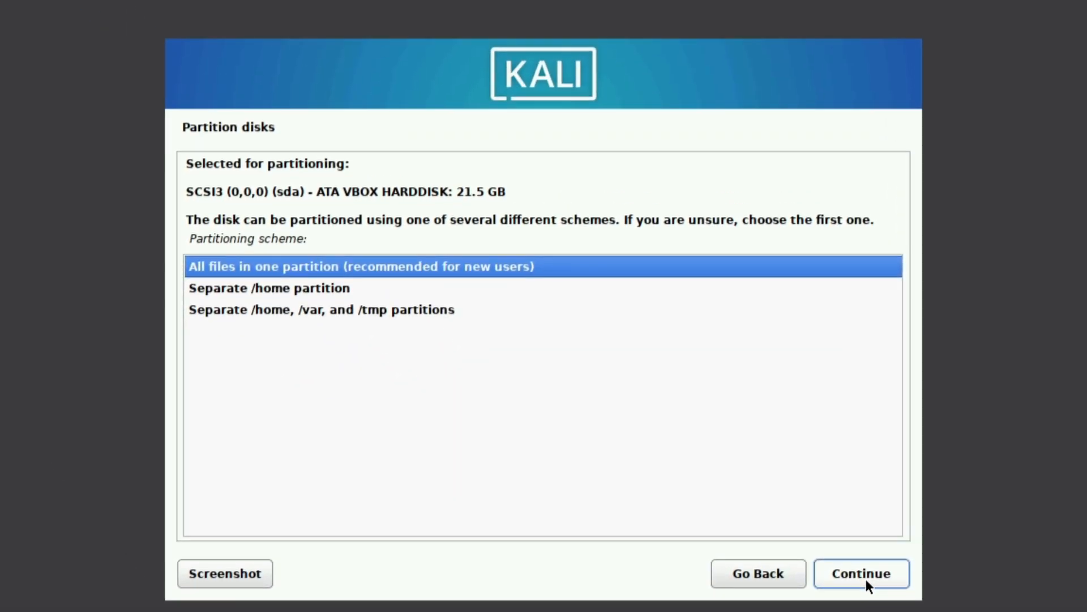
pyautogui.click(862, 574)
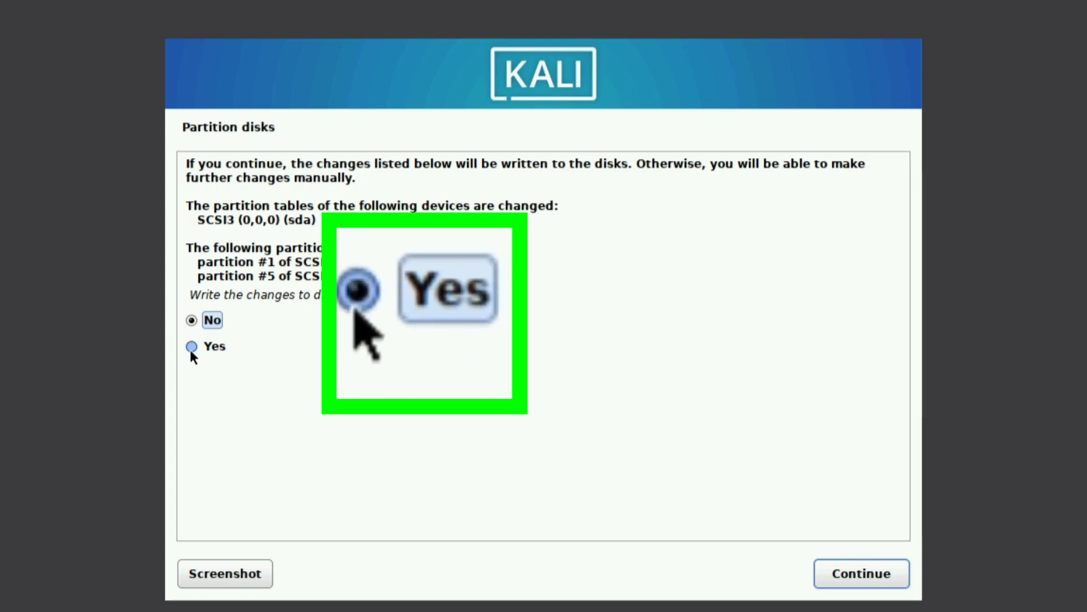
pyautogui.click(861, 573)
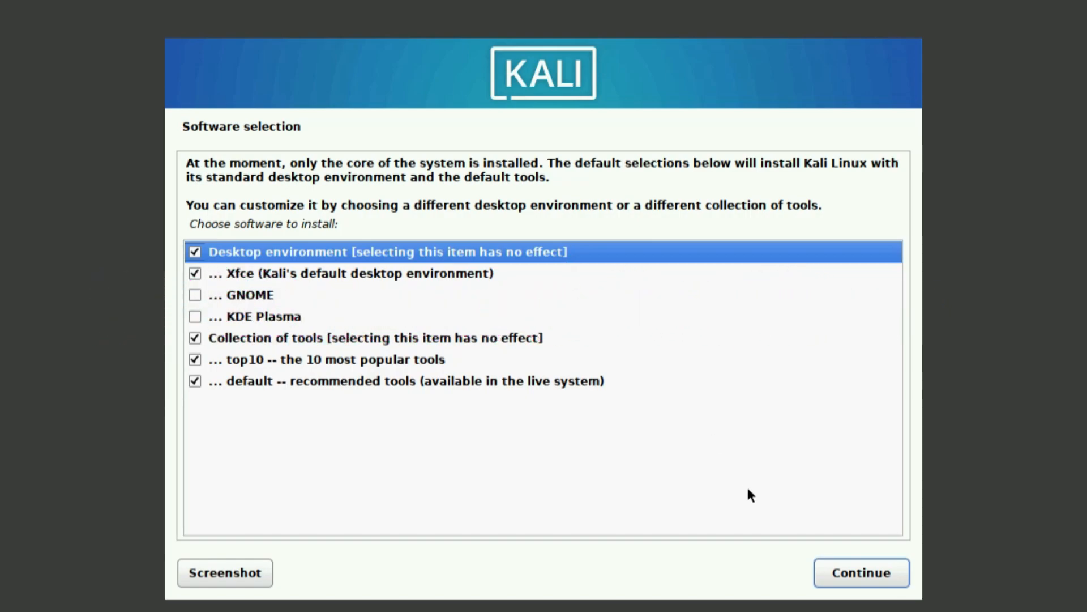
# - Accept the default Xfce desktop and tools, place GRUB on /dev/sda, and reboot into Kali
pyautogui.click(862, 573)
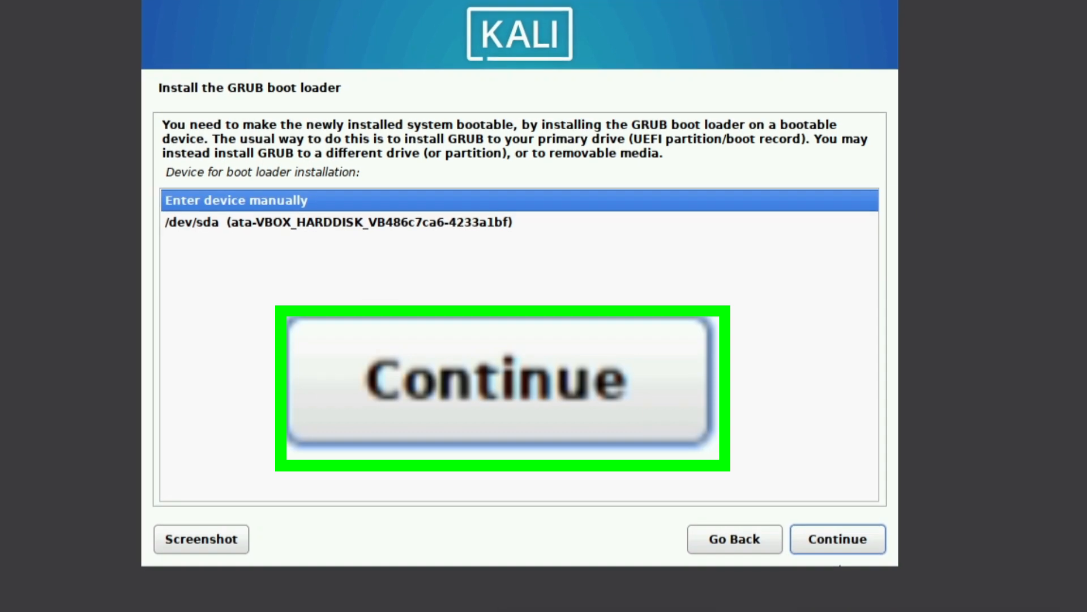
pyautogui.click(838, 539)
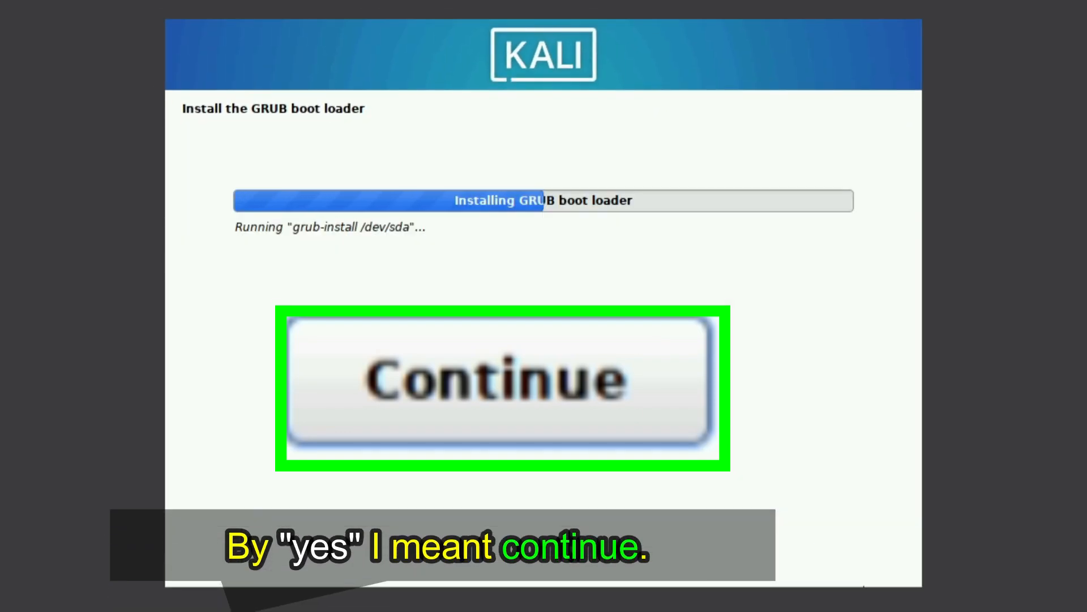
pyautogui.click(502, 386)
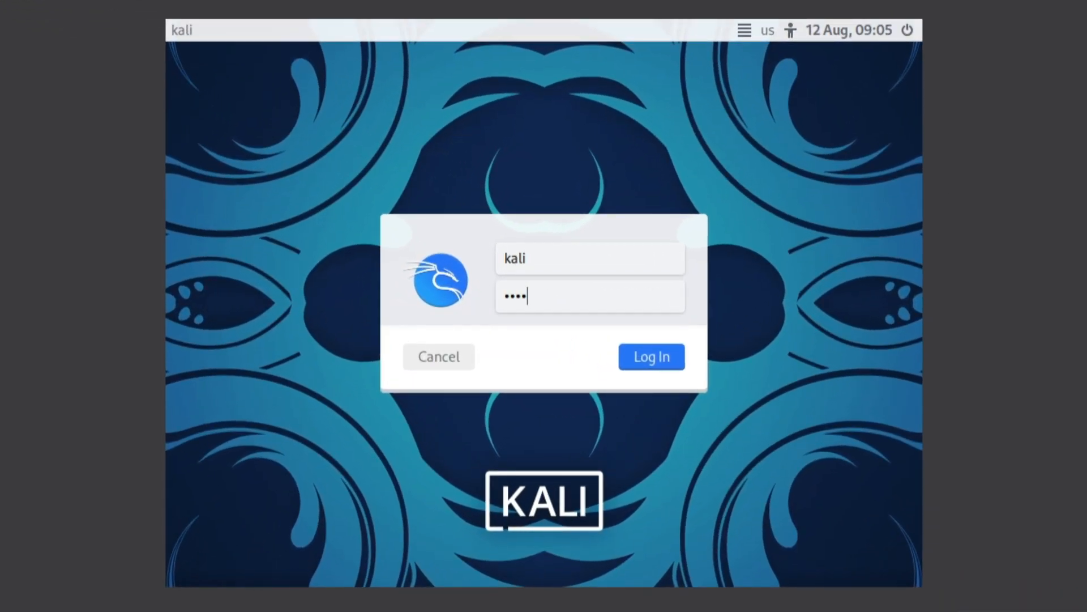
# - After the kali sign-in fails, log in as user cyberwhiz with its password
pyautogui.click(651, 356)
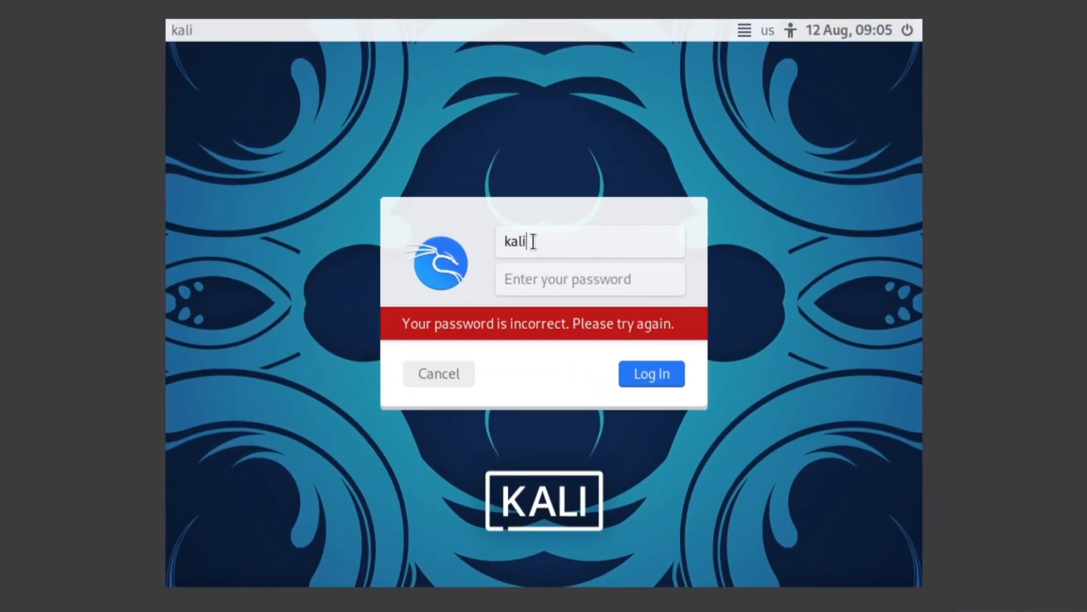
pyautogui.write('cyber')
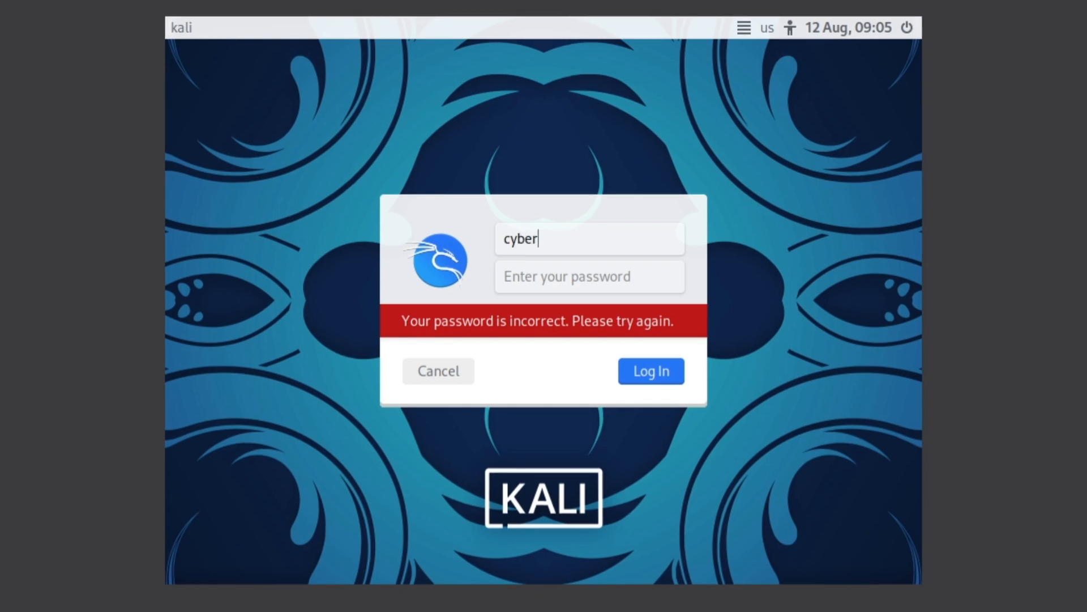
pyautogui.write('whiz')
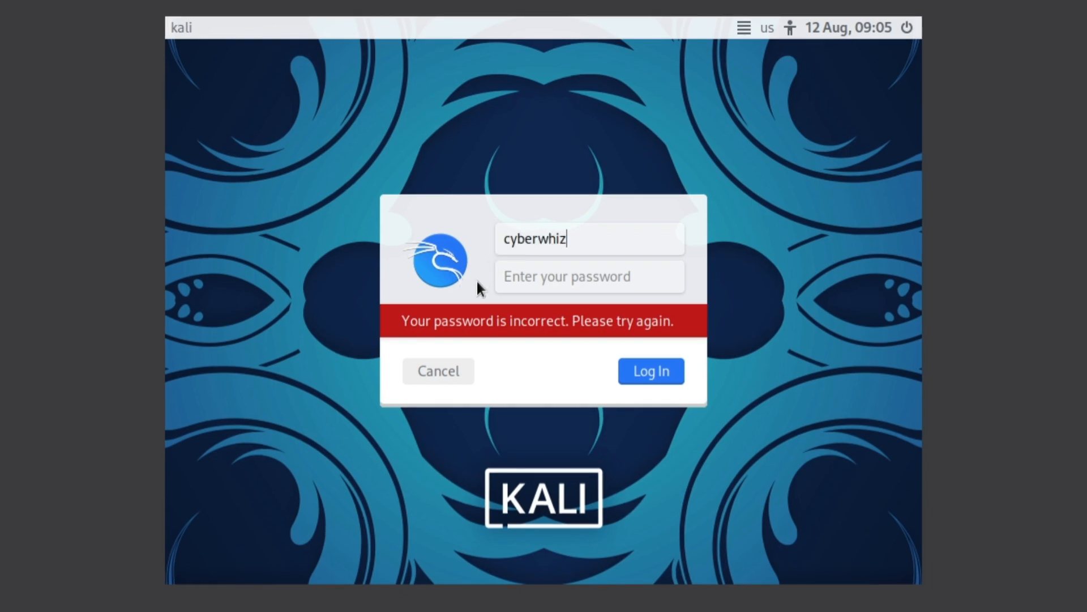
pyautogui.click(589, 276)
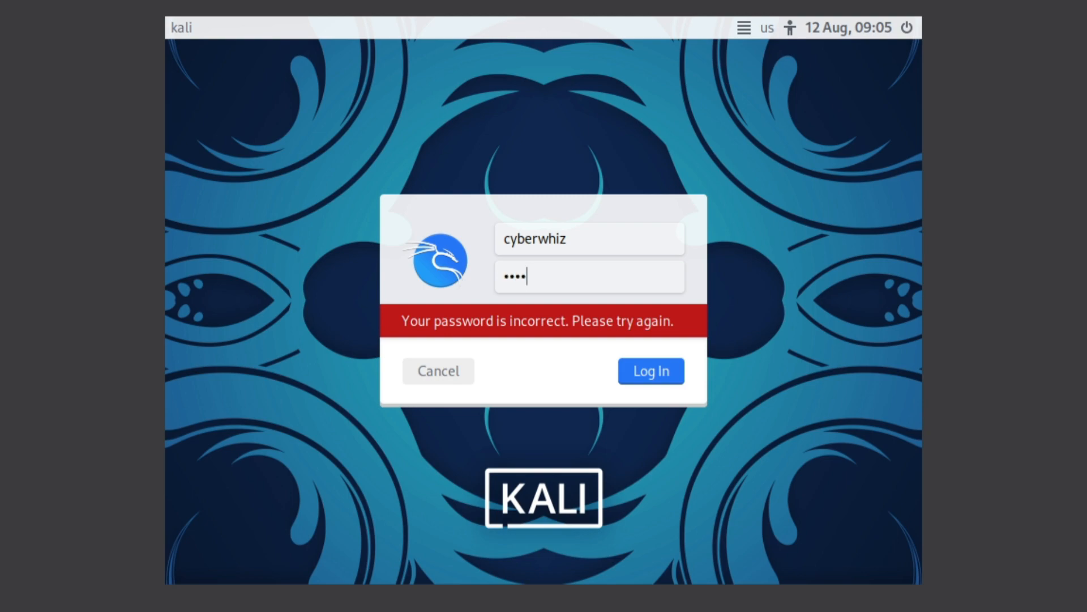
pyautogui.click(652, 370)
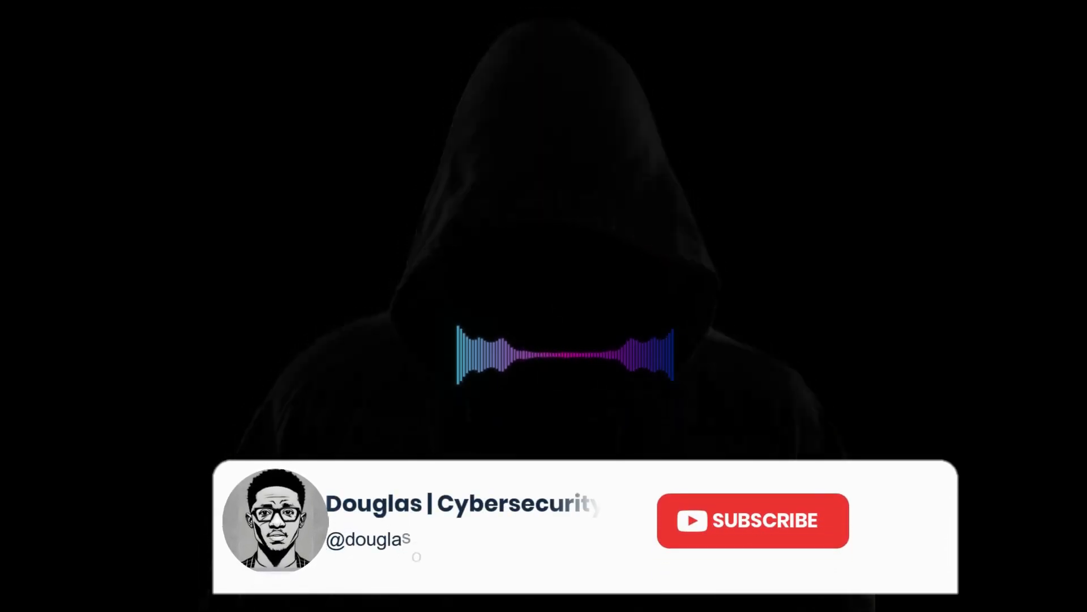
pyautogui.click(754, 520)
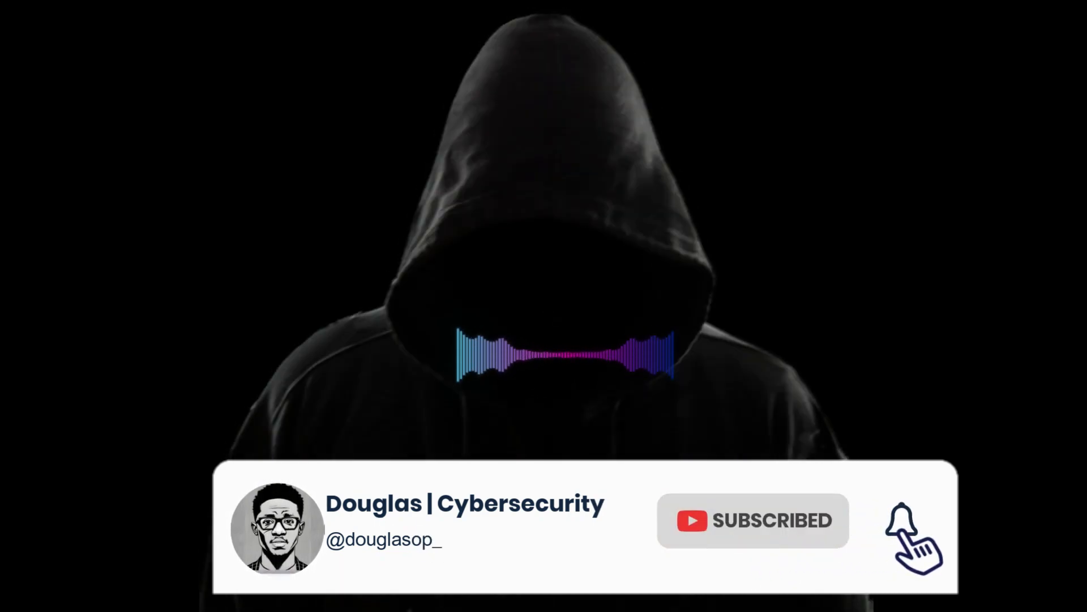
pyautogui.click(901, 526)
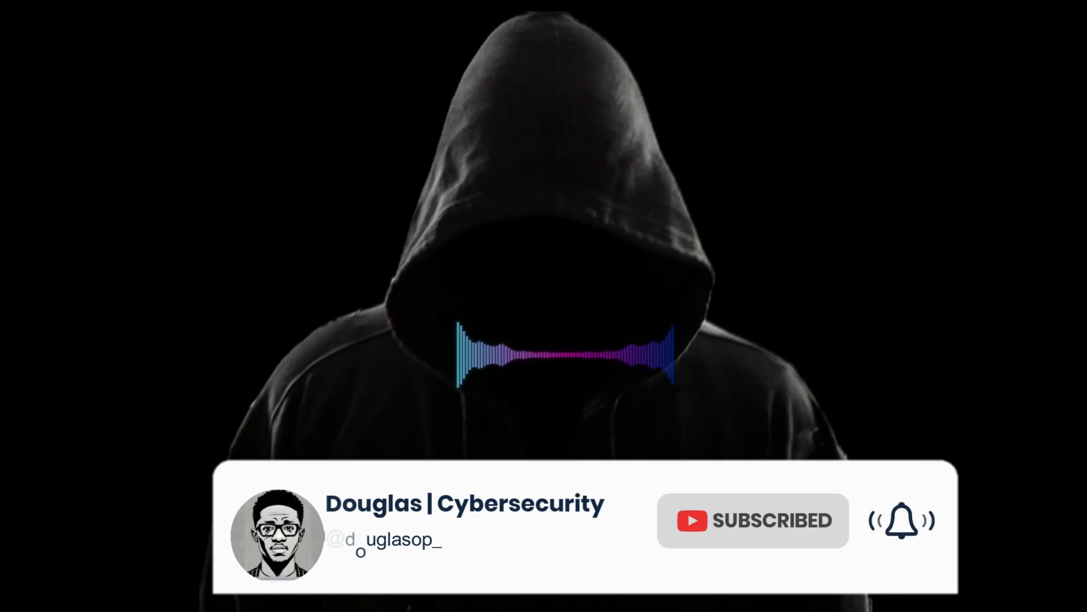